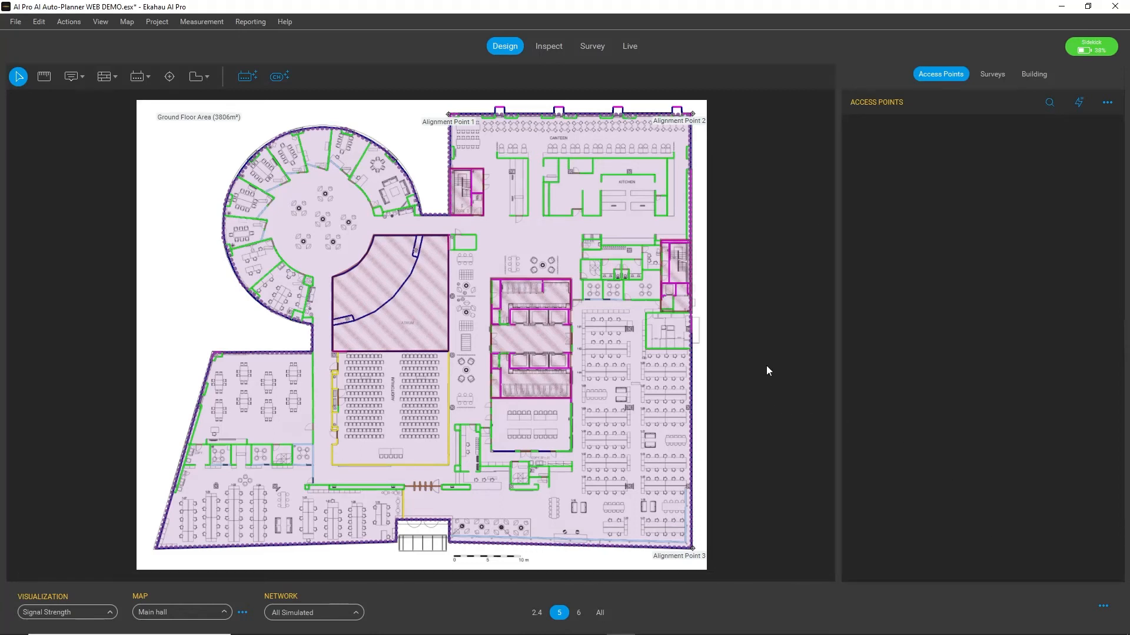
pyautogui.moveTo(233, 296)
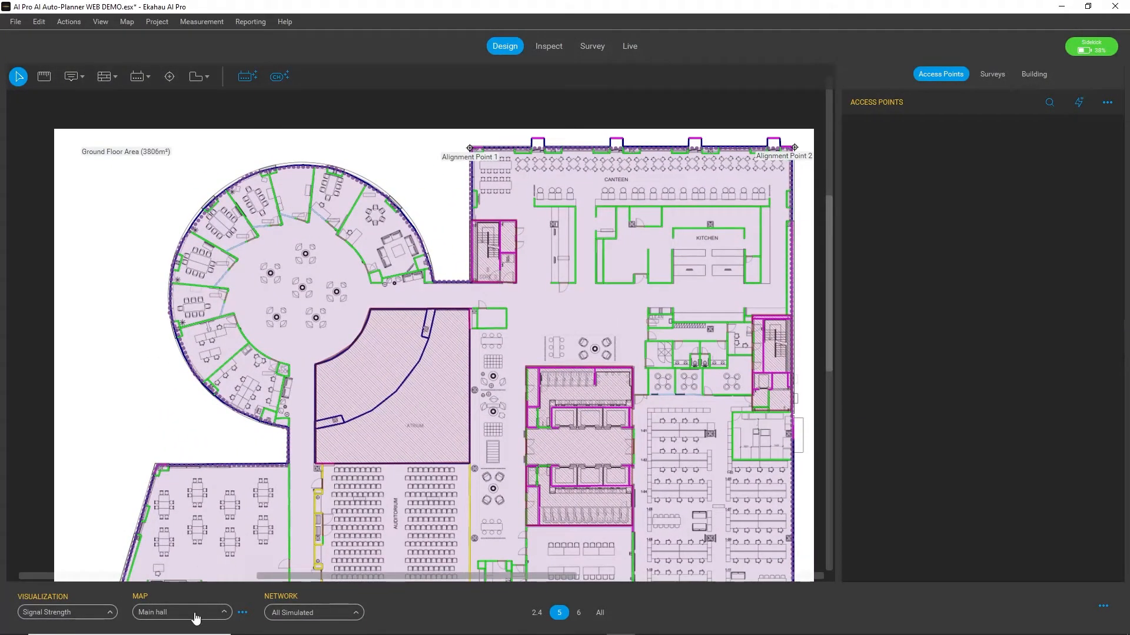
# - Launch the AI Auto-Planner from the Actions menu
pyautogui.click(180, 612)
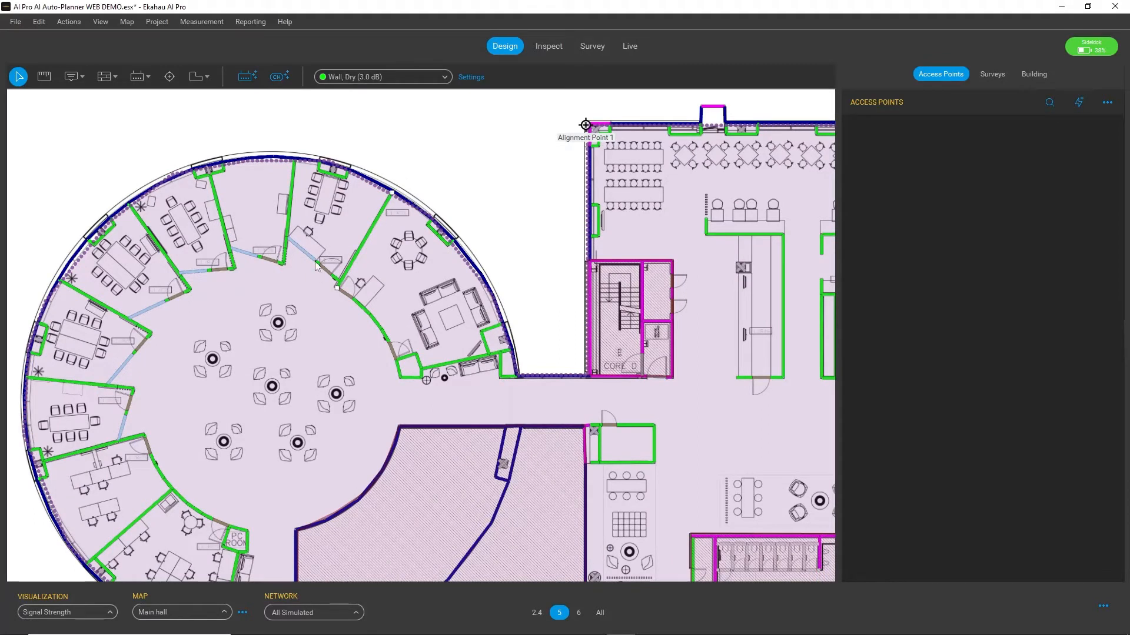
pyautogui.click(381, 76)
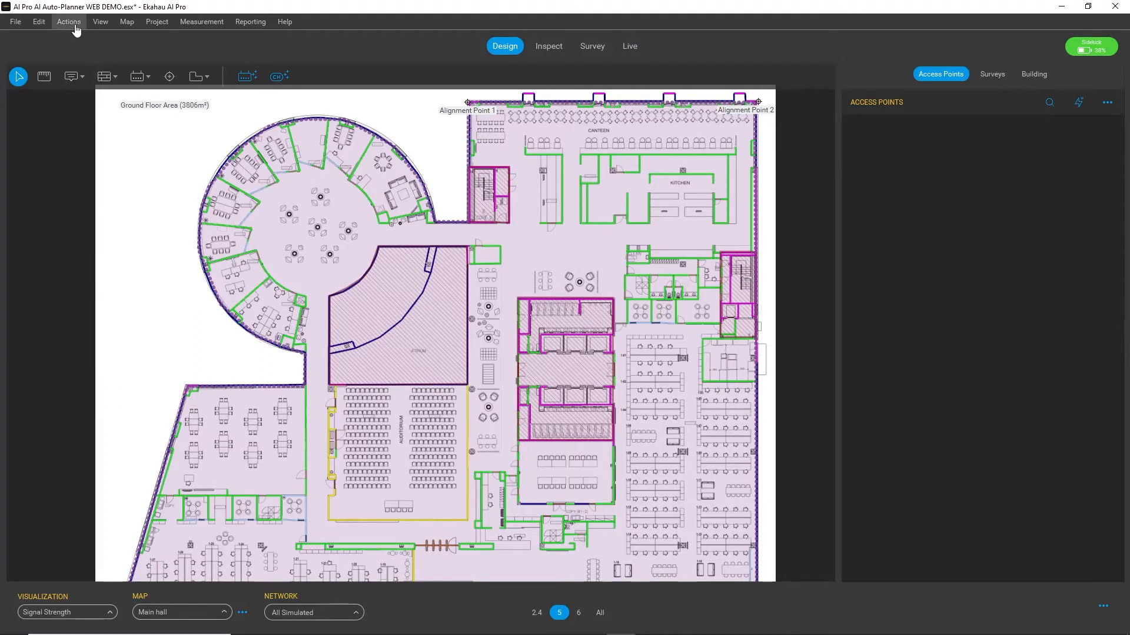
pyautogui.click(99, 21)
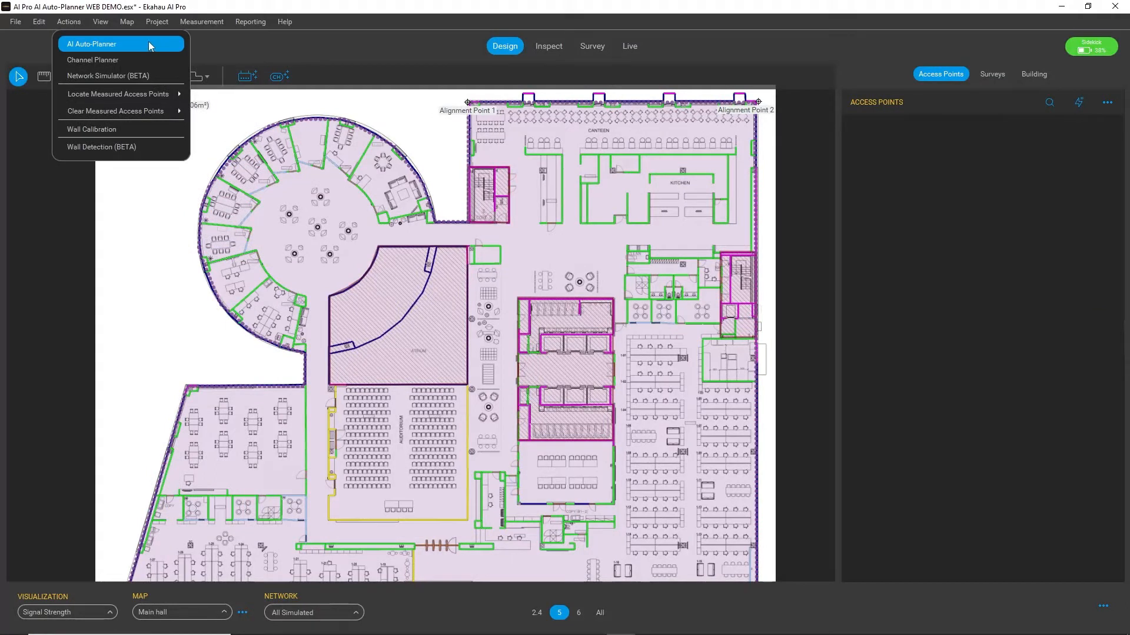
pyautogui.click(92, 43)
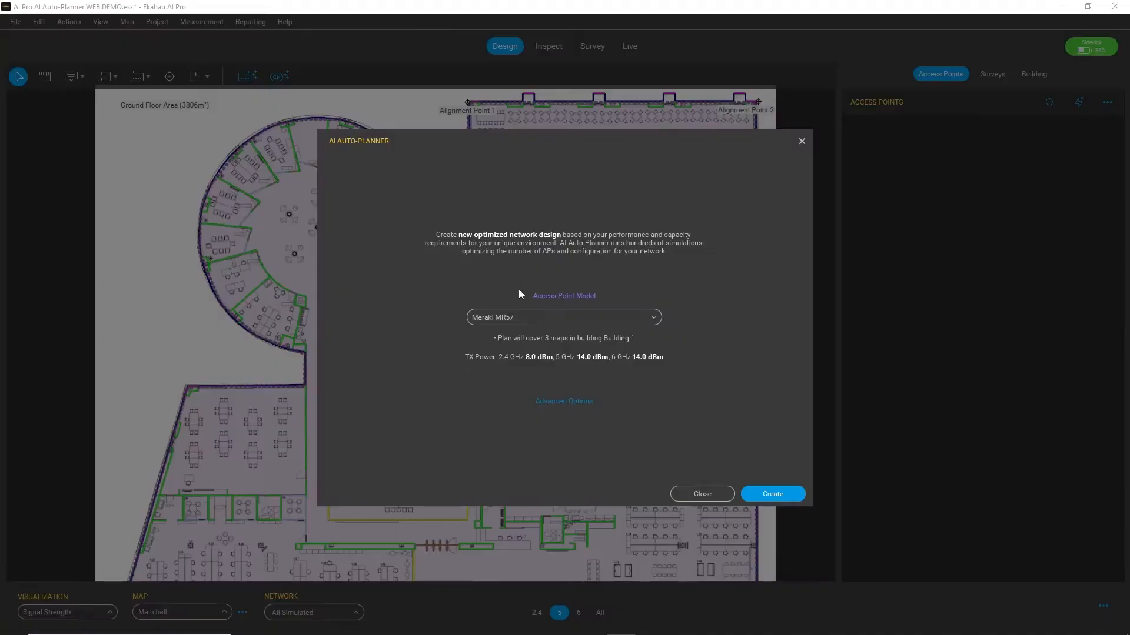
pyautogui.moveTo(569, 320)
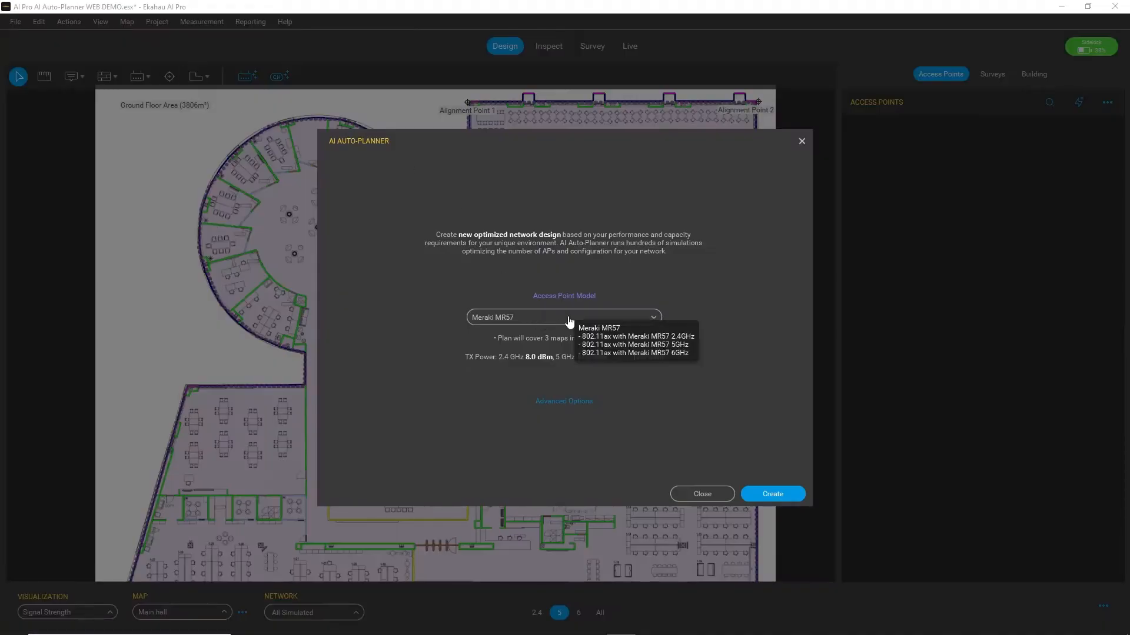
# - Choose Meraki MR57 as the access point model for the three maps
pyautogui.click(560, 317)
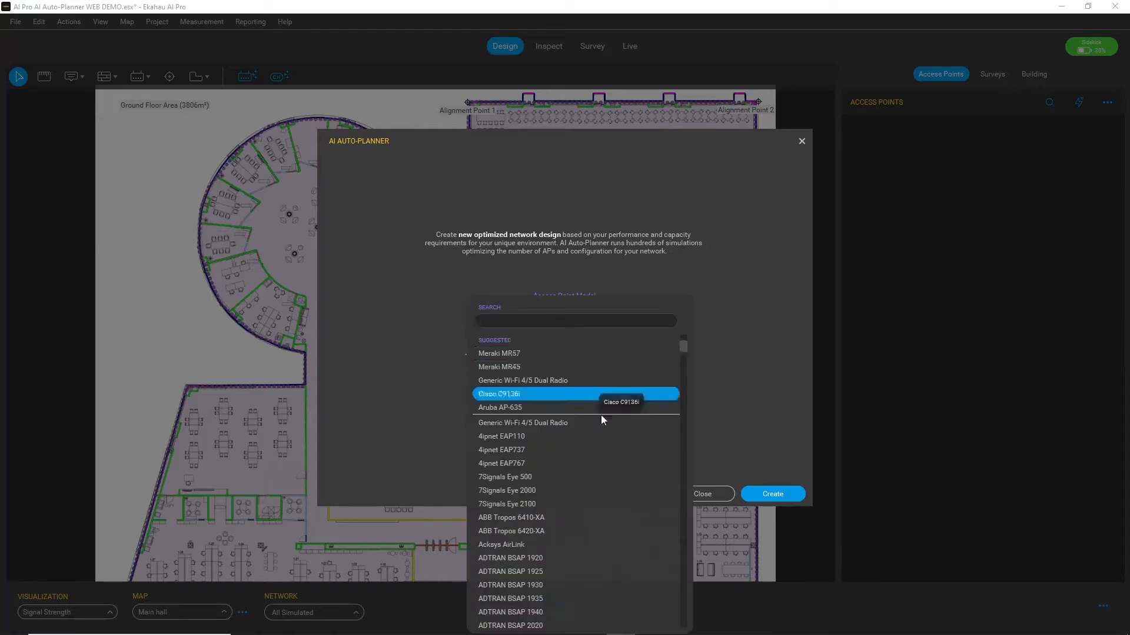
pyautogui.scroll(-3)
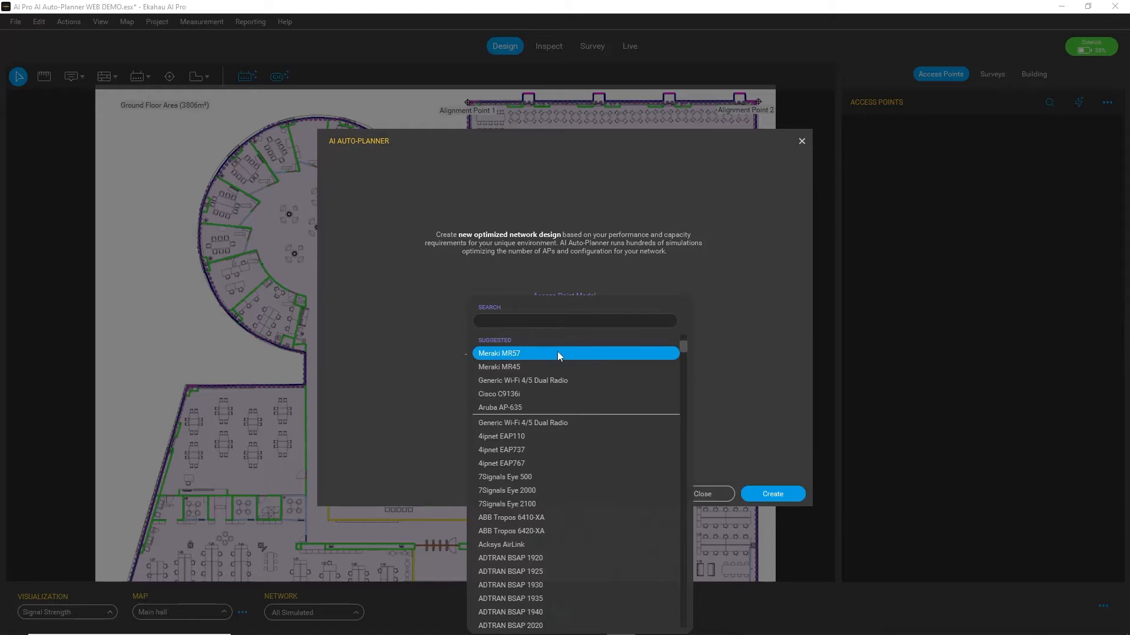
pyautogui.click(499, 353)
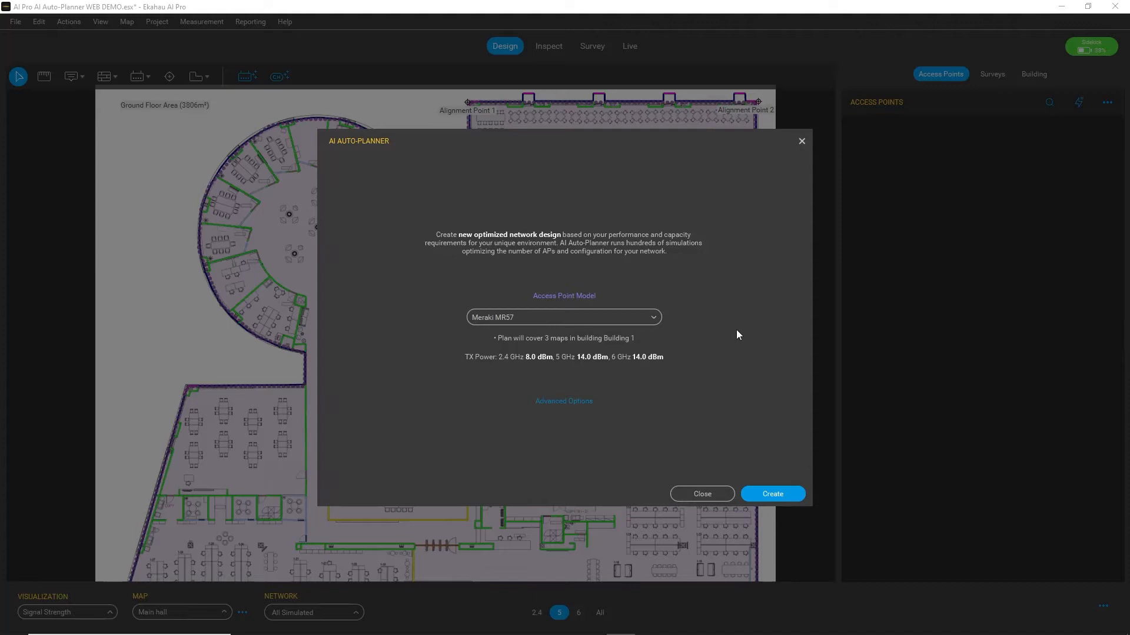
pyautogui.moveTo(729, 356)
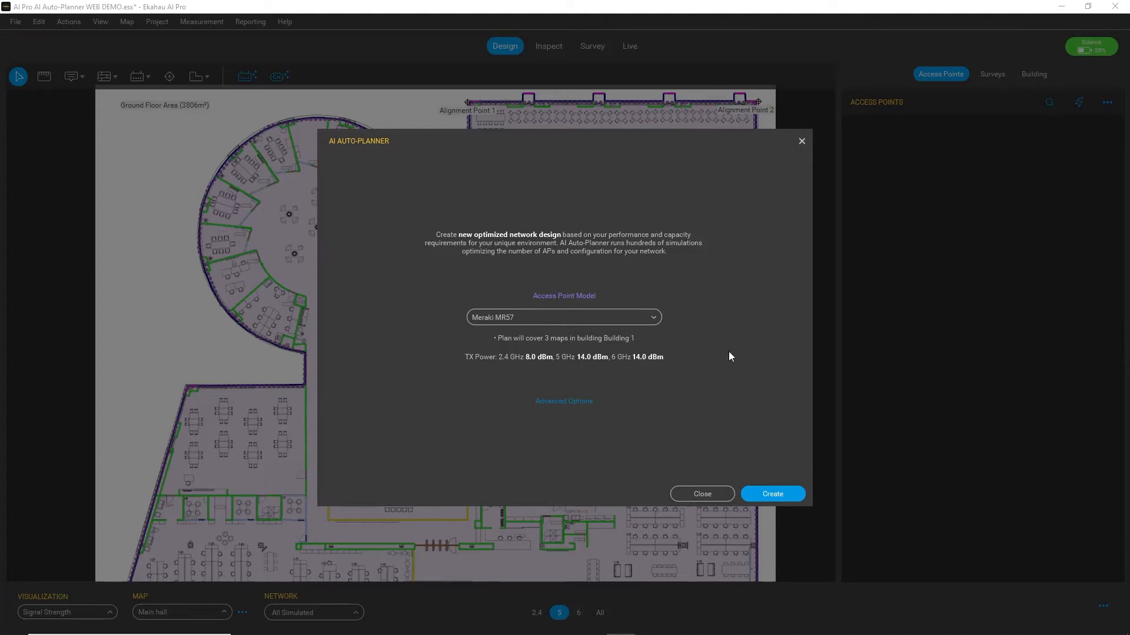
pyautogui.moveTo(739, 374)
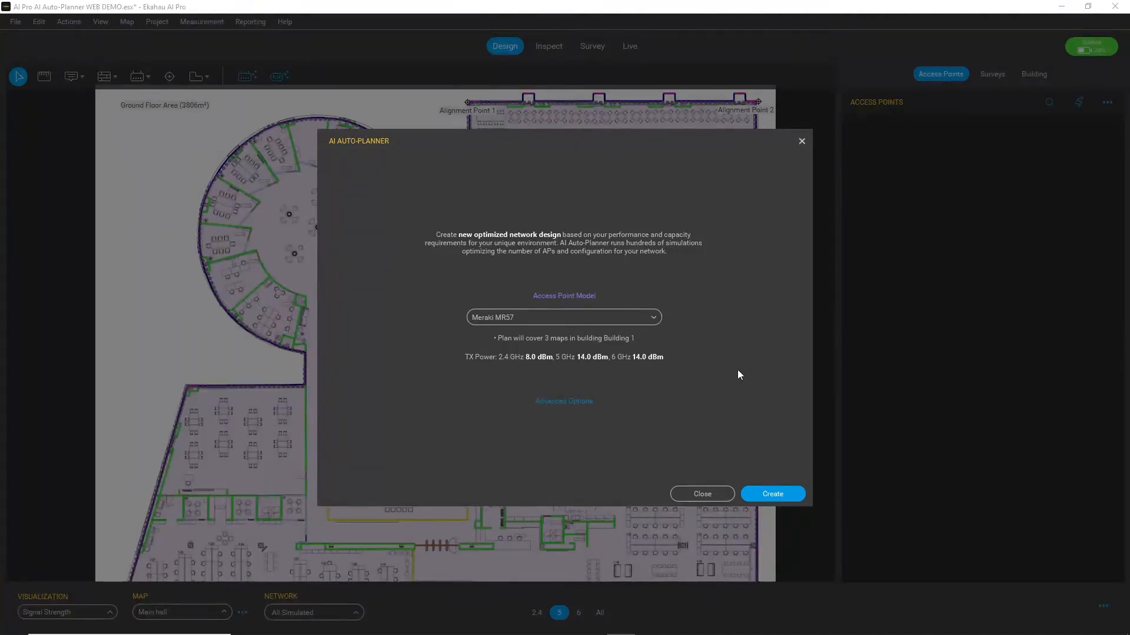
pyautogui.moveTo(747, 381)
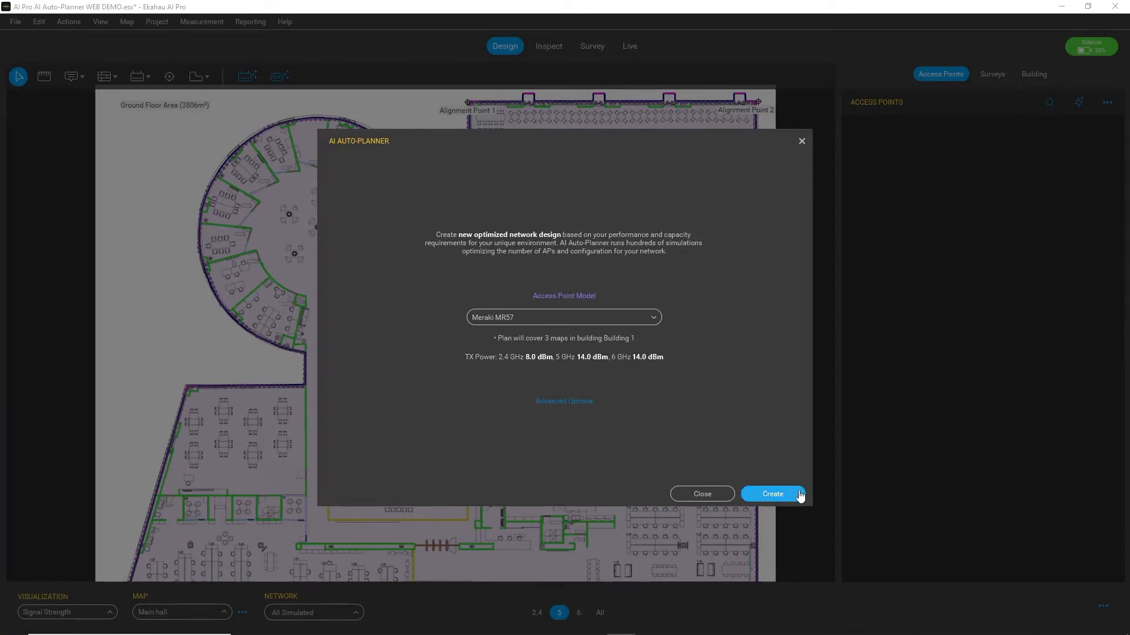
pyautogui.moveTo(742, 447)
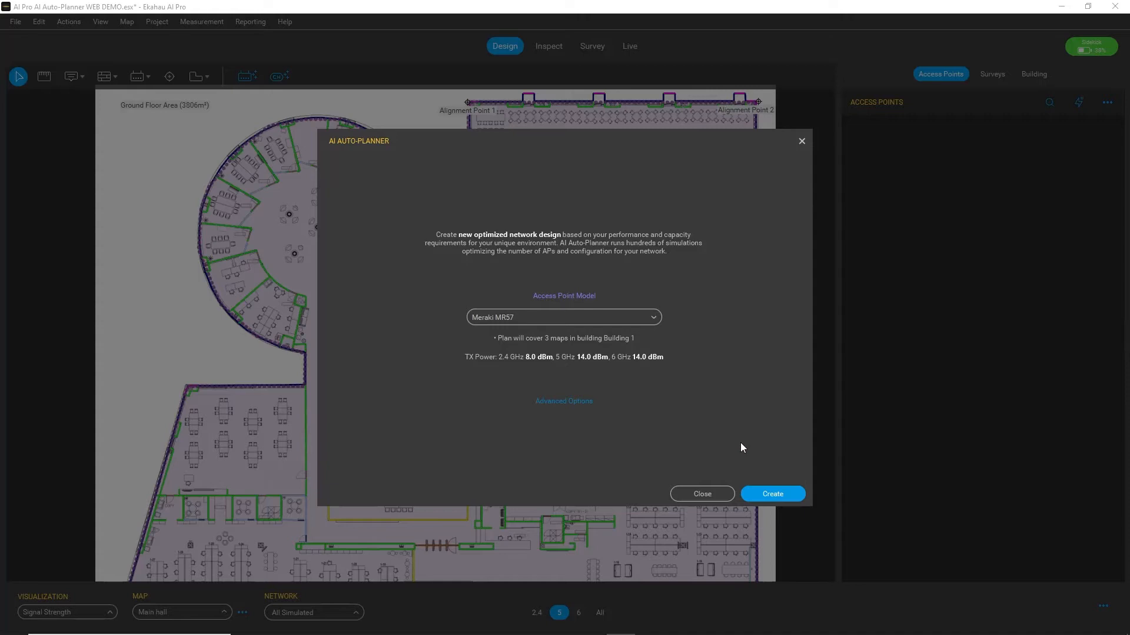
pyautogui.moveTo(705, 423)
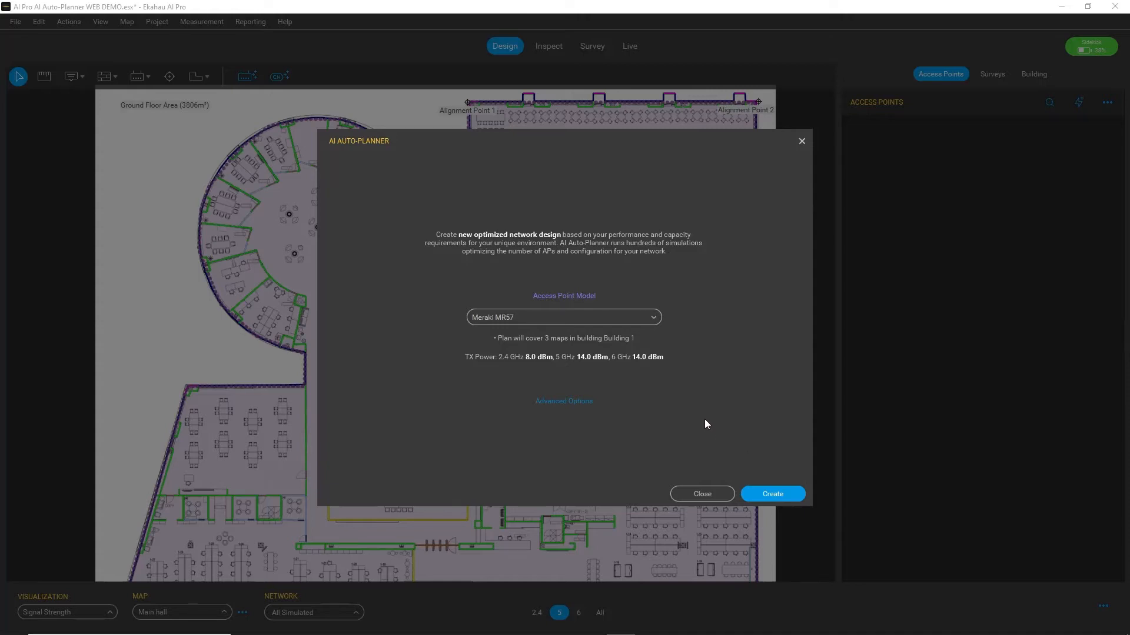
pyautogui.moveTo(584, 408)
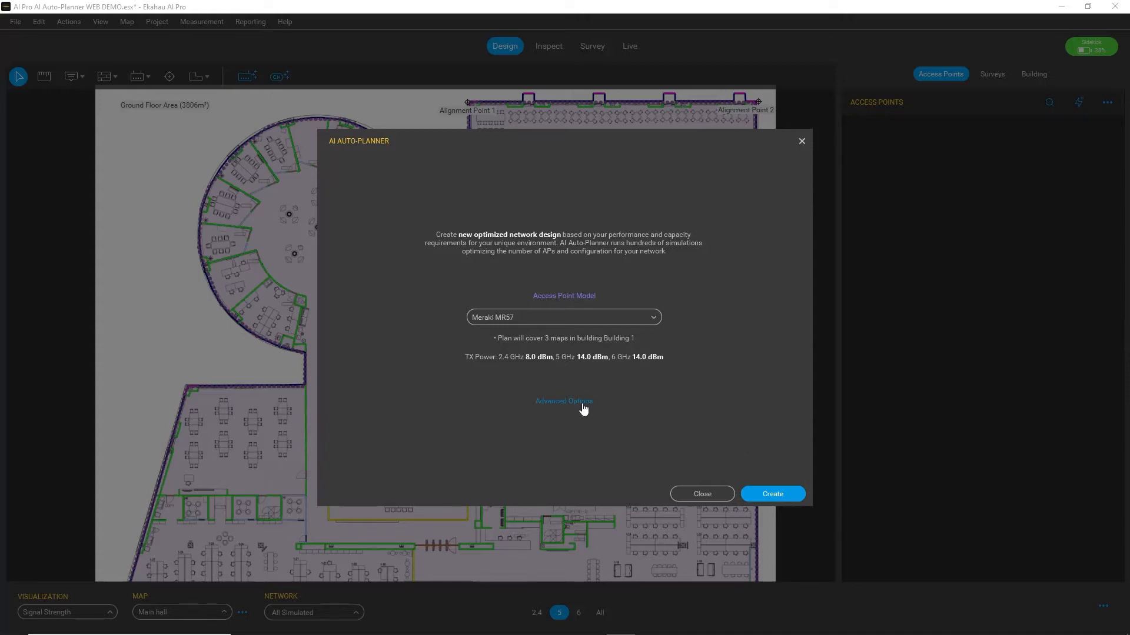
# - Show the Advanced Settings with transmit power, 2.4 m antenna height and three floor areas
pyautogui.click(564, 401)
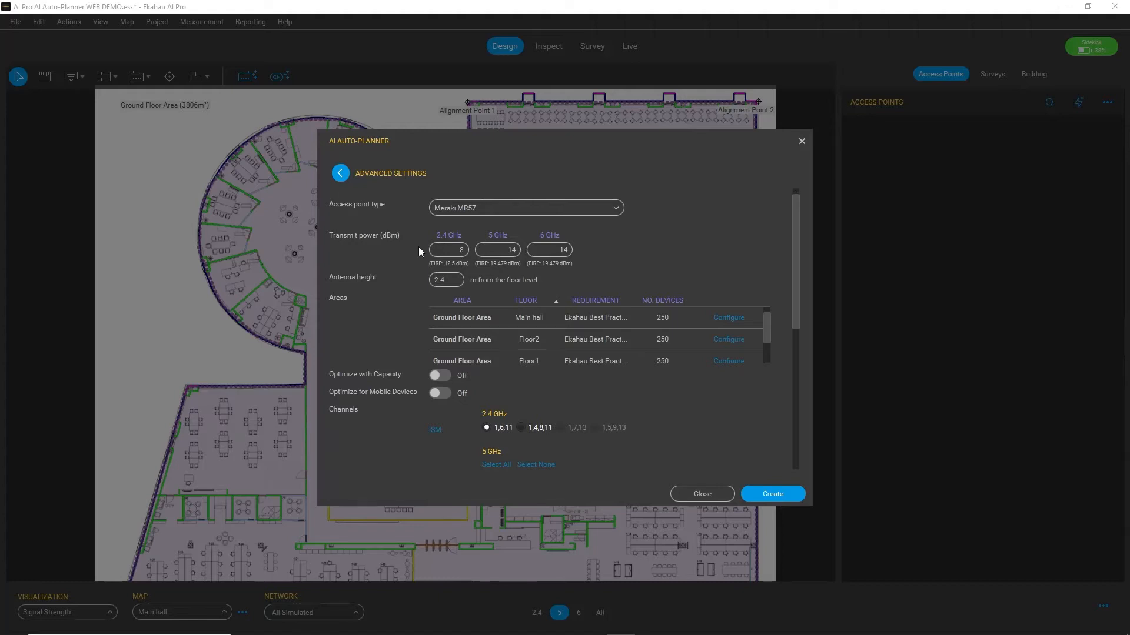
pyautogui.moveTo(414, 281)
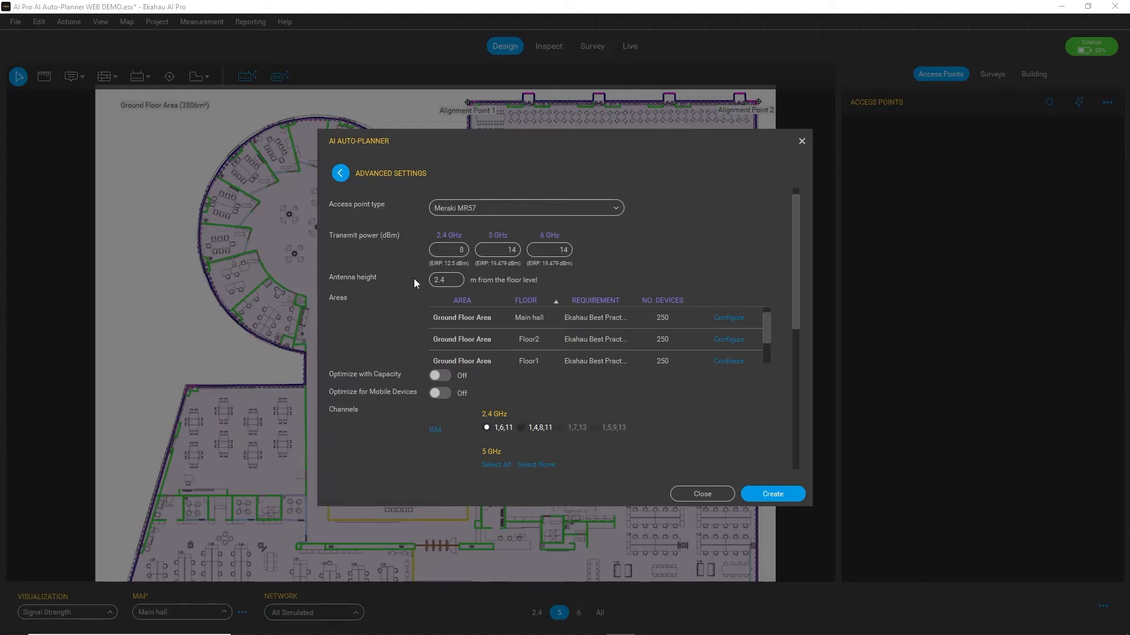
pyautogui.moveTo(474, 316)
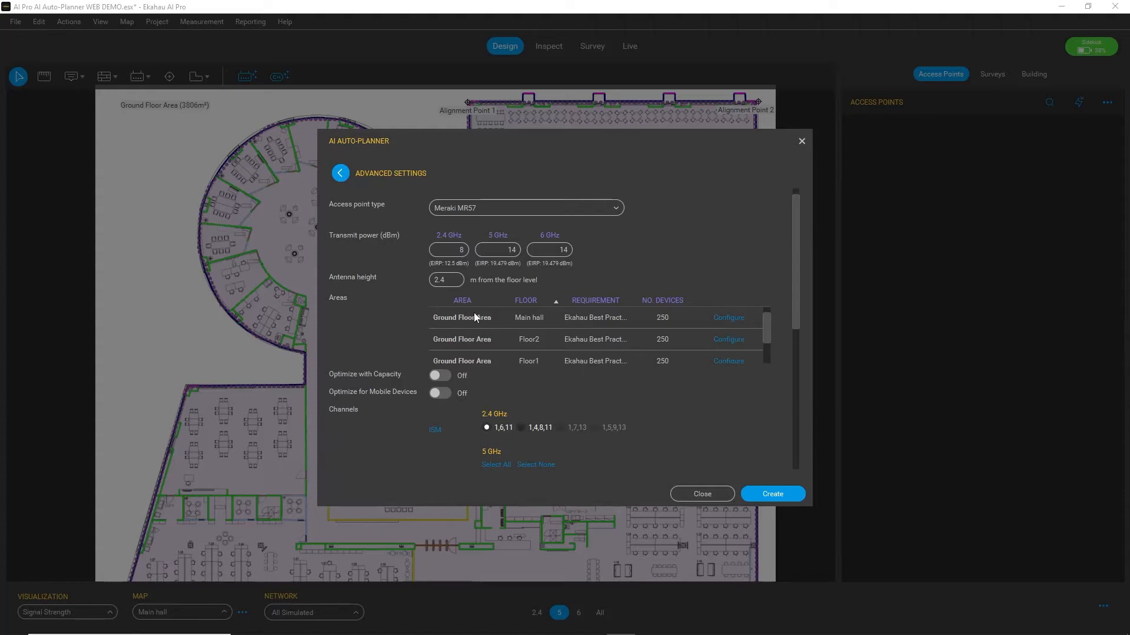
pyautogui.scroll(-3)
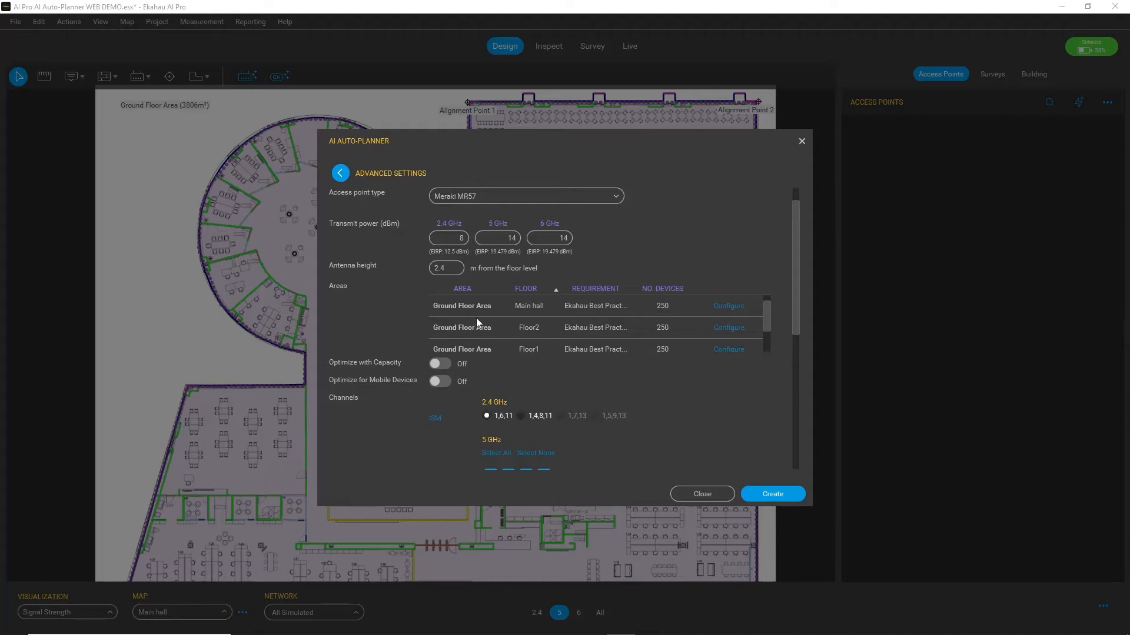
pyautogui.moveTo(460, 322)
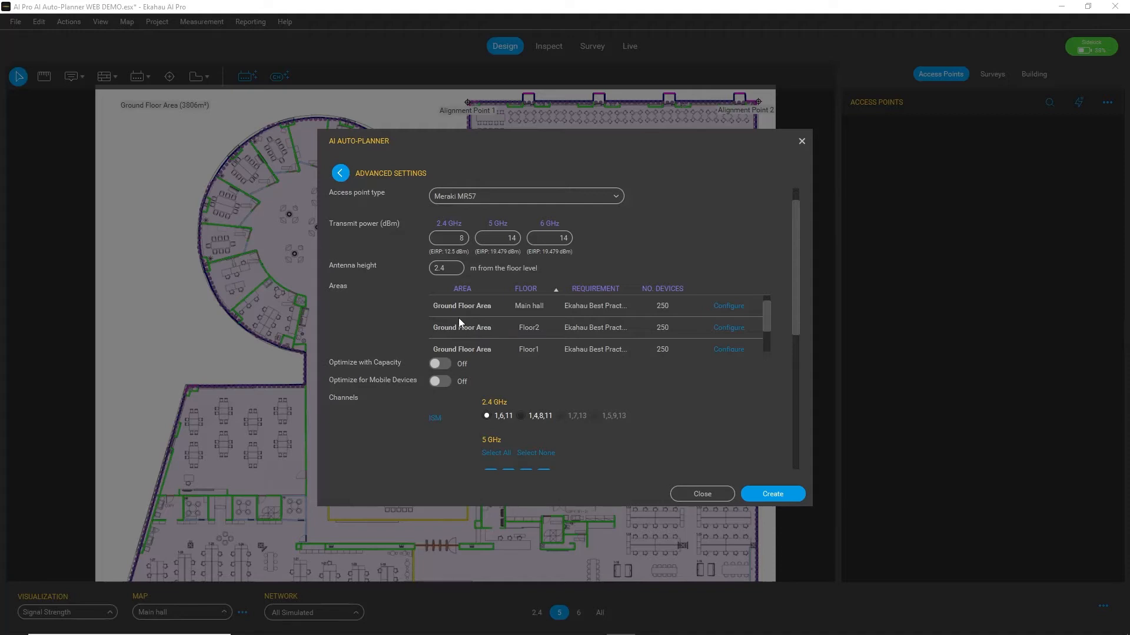
pyautogui.moveTo(480, 319)
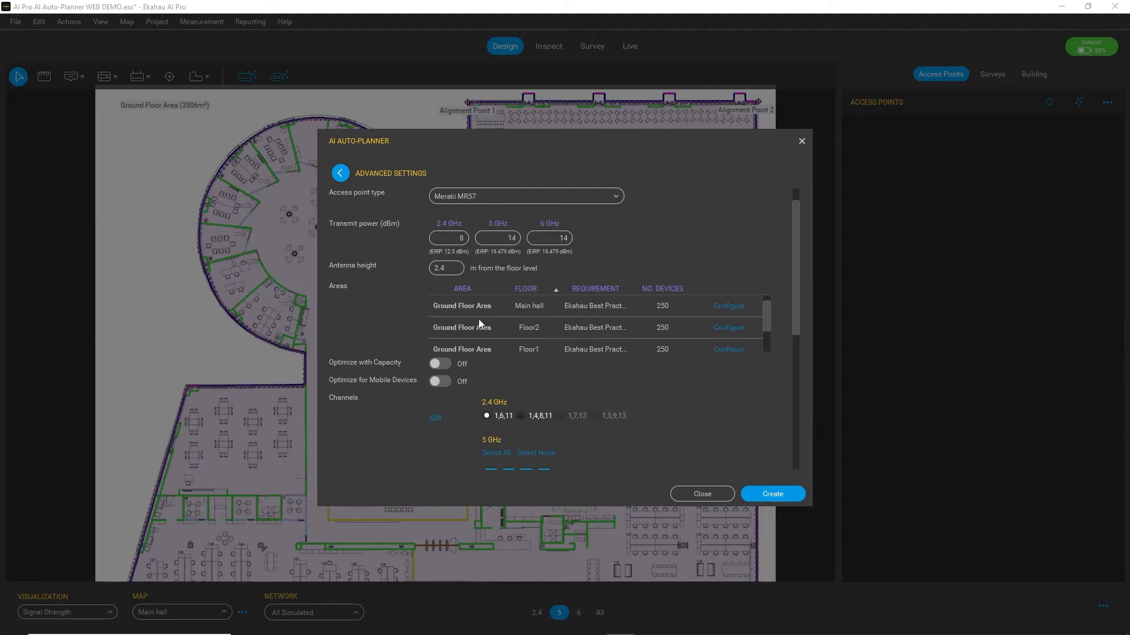
pyautogui.moveTo(397, 326)
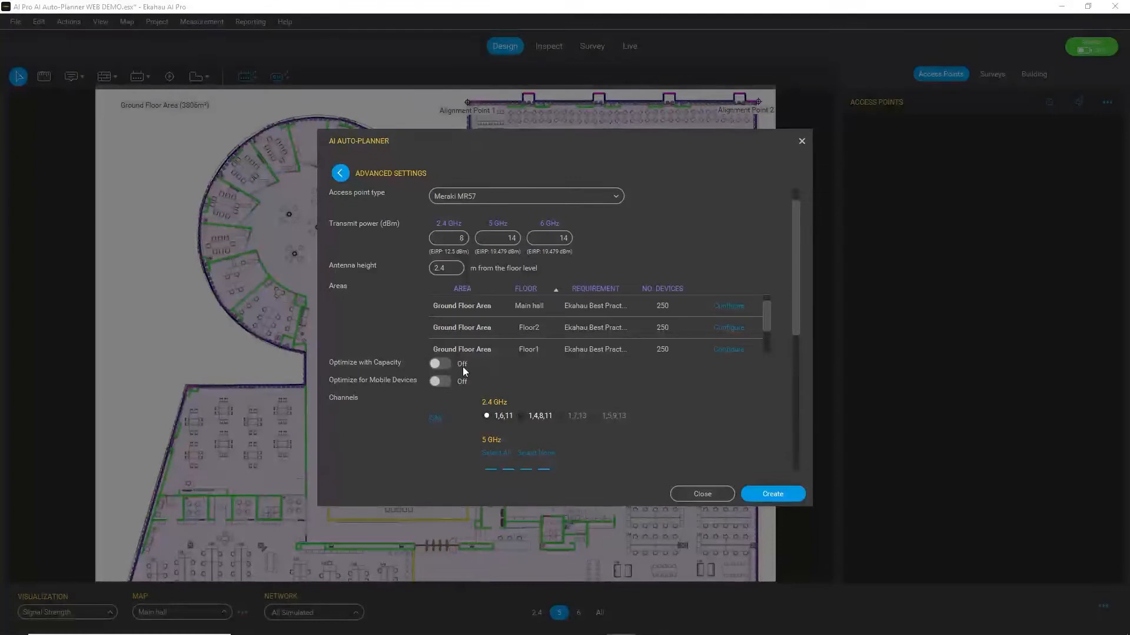
pyautogui.click(439, 364)
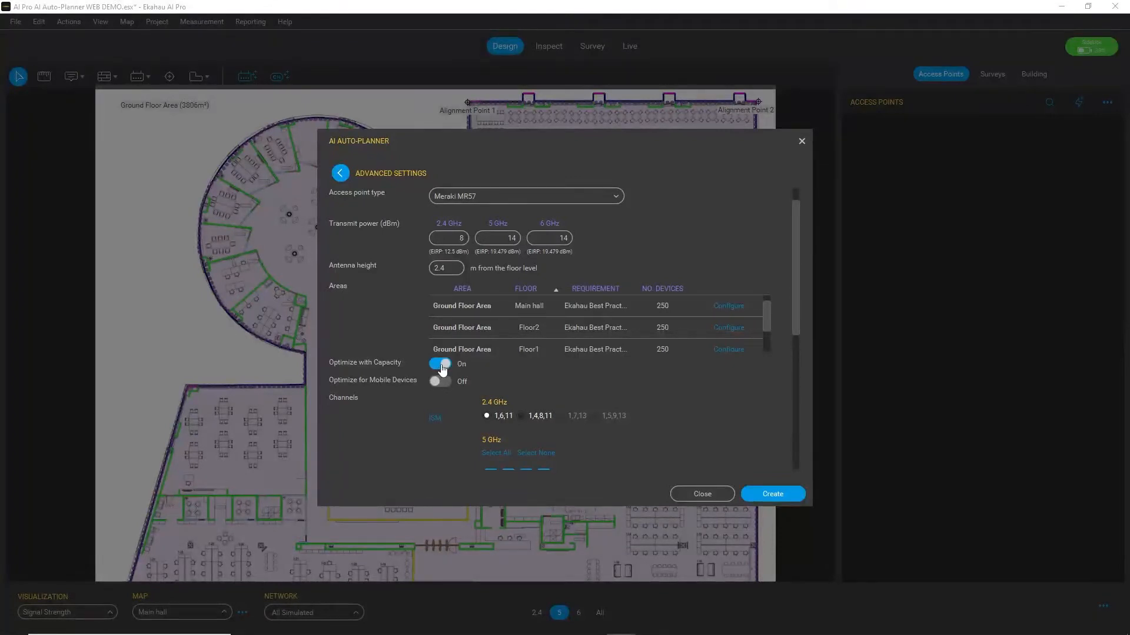
pyautogui.click(439, 382)
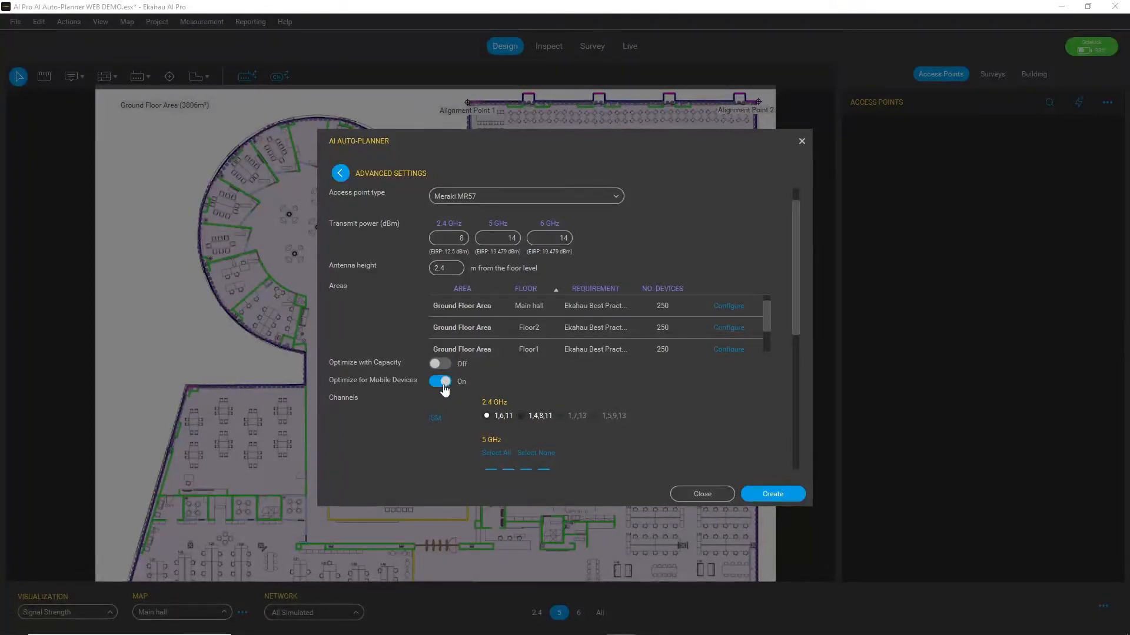
pyautogui.click(439, 381)
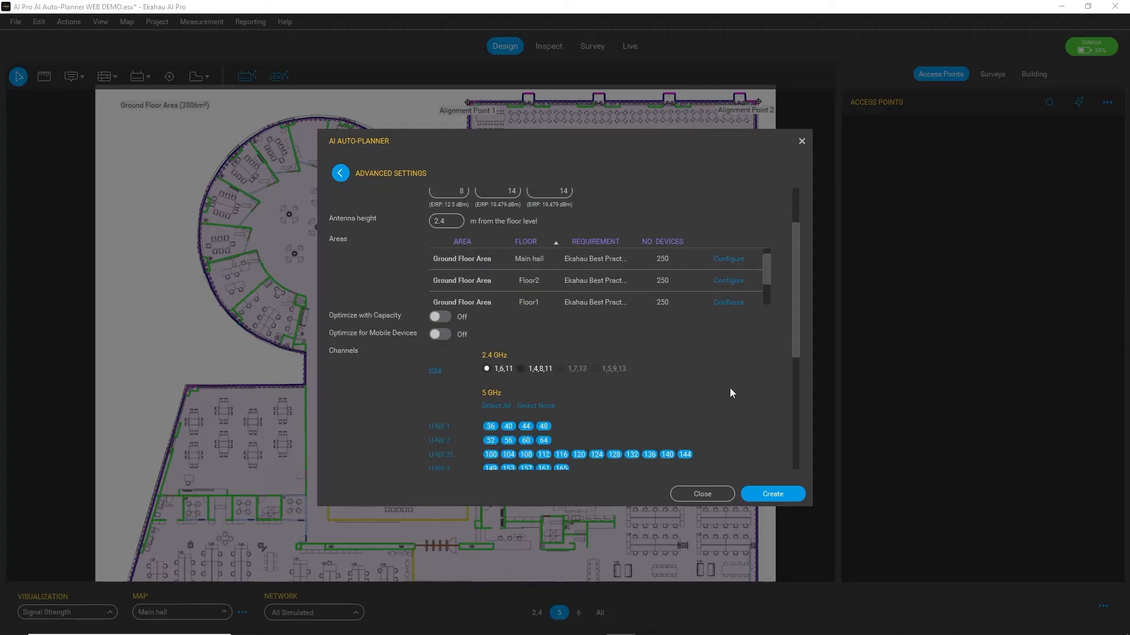
pyautogui.moveTo(740, 389)
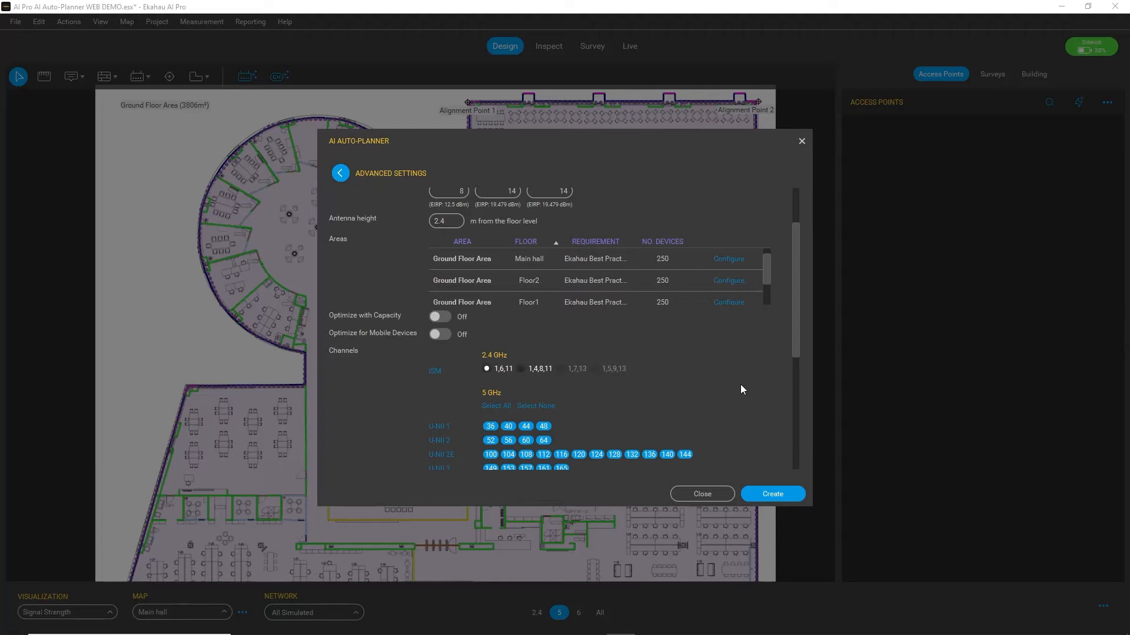
pyautogui.scroll(-3)
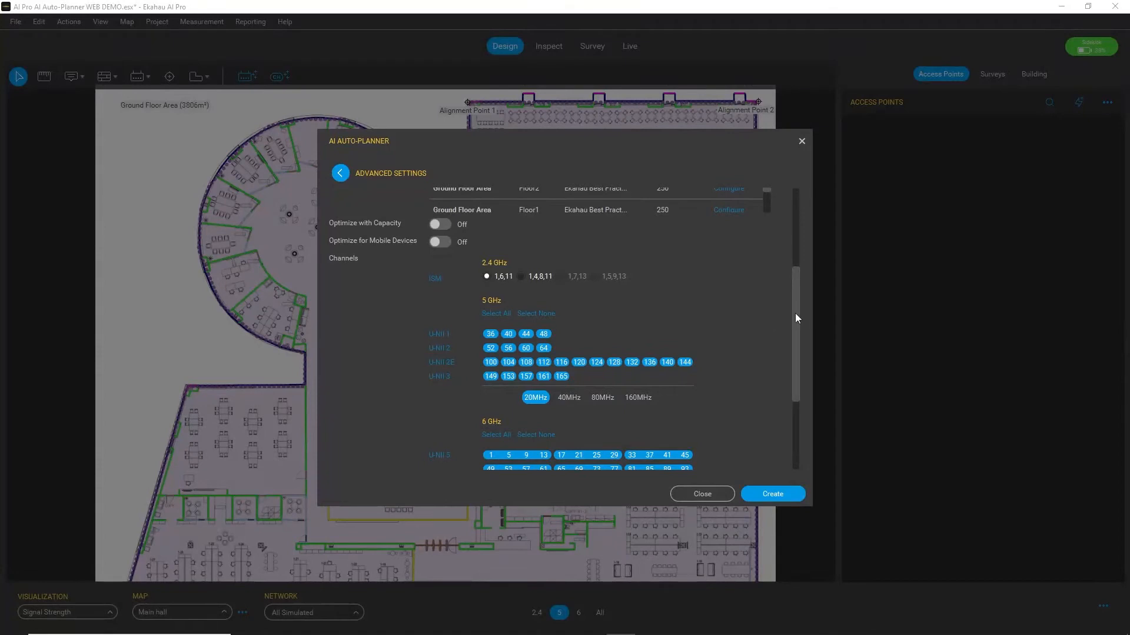
pyautogui.scroll(-3)
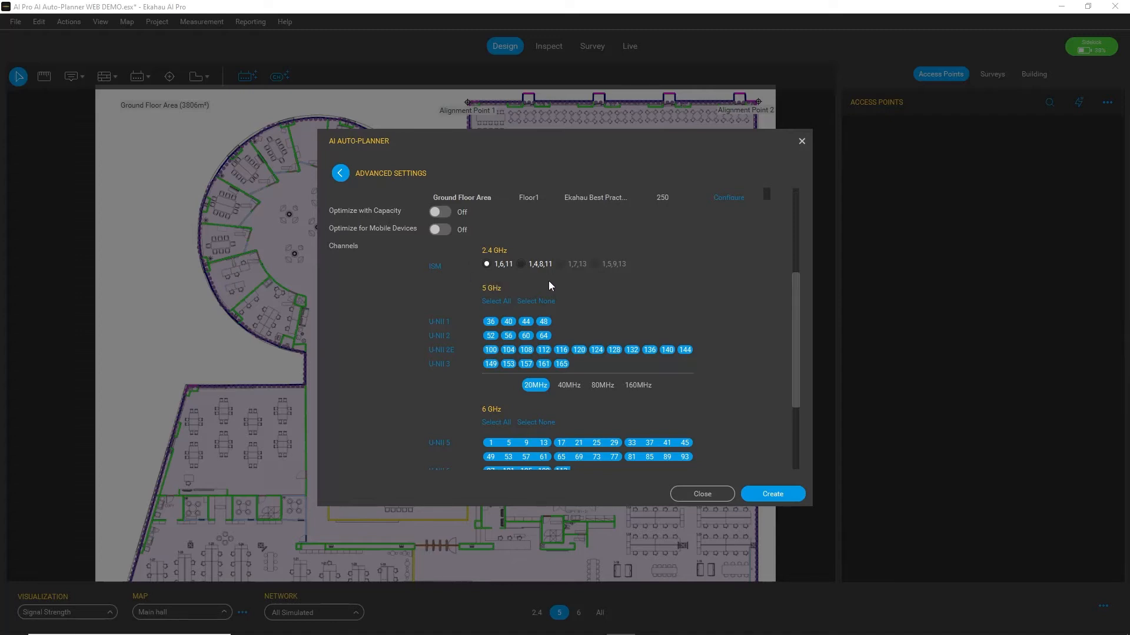
pyautogui.scroll(-3)
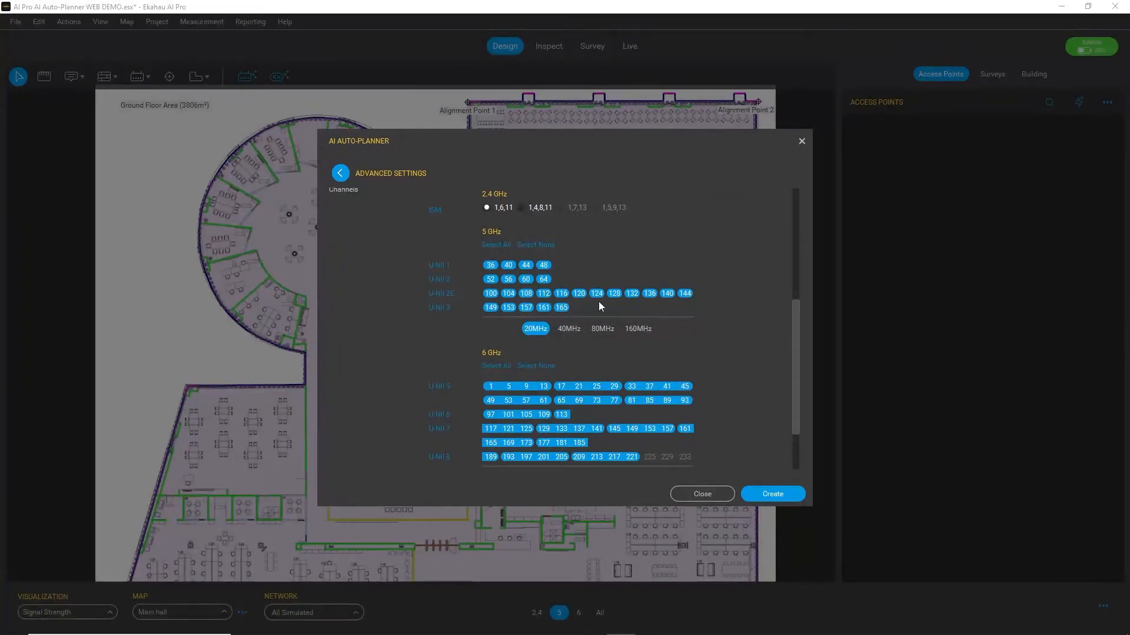
pyautogui.scroll(-3)
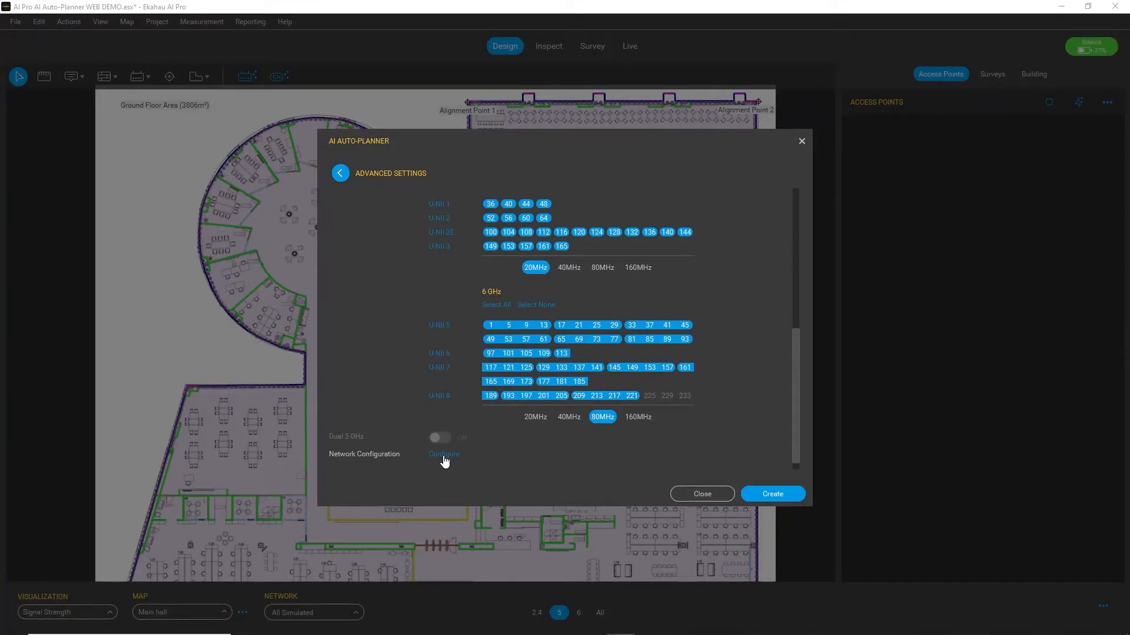
pyautogui.click(443, 455)
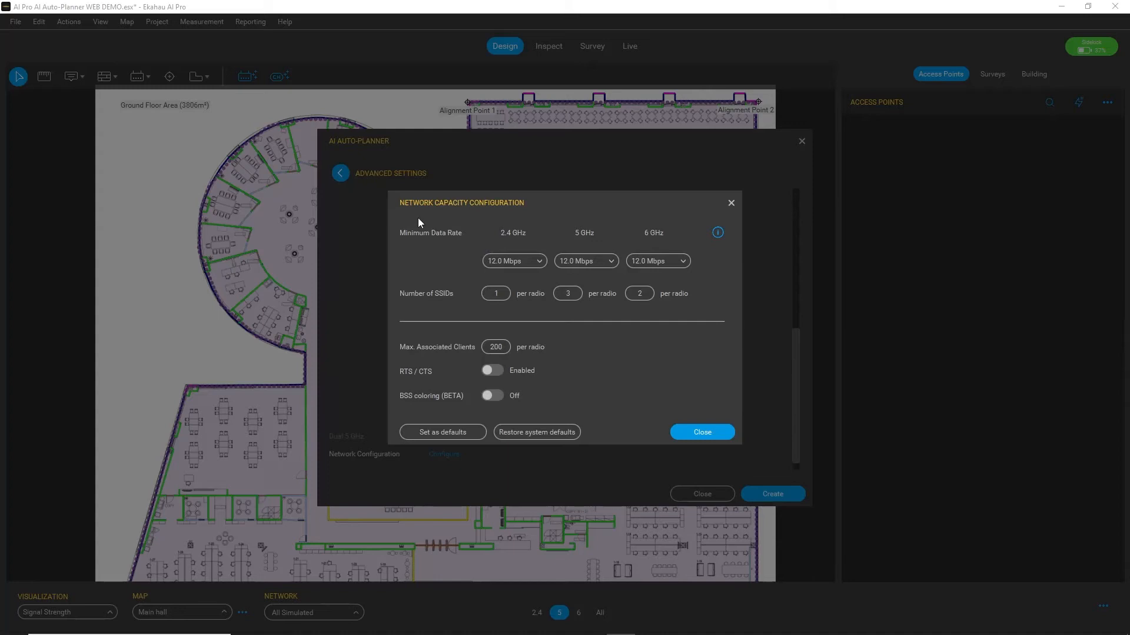
pyautogui.moveTo(455, 234)
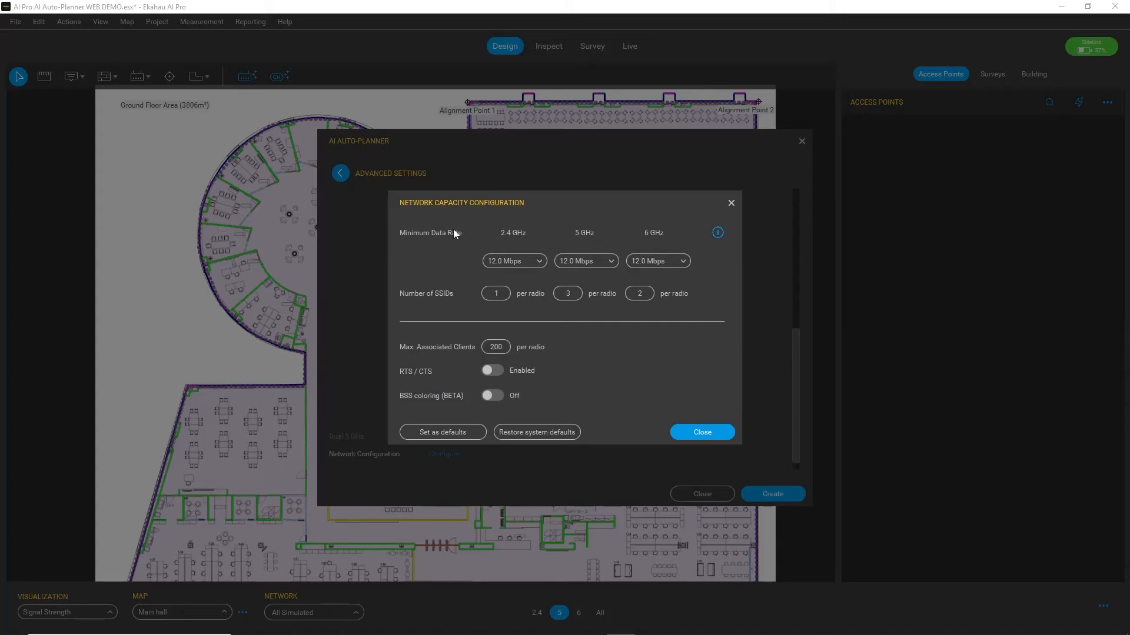
pyautogui.moveTo(463, 264)
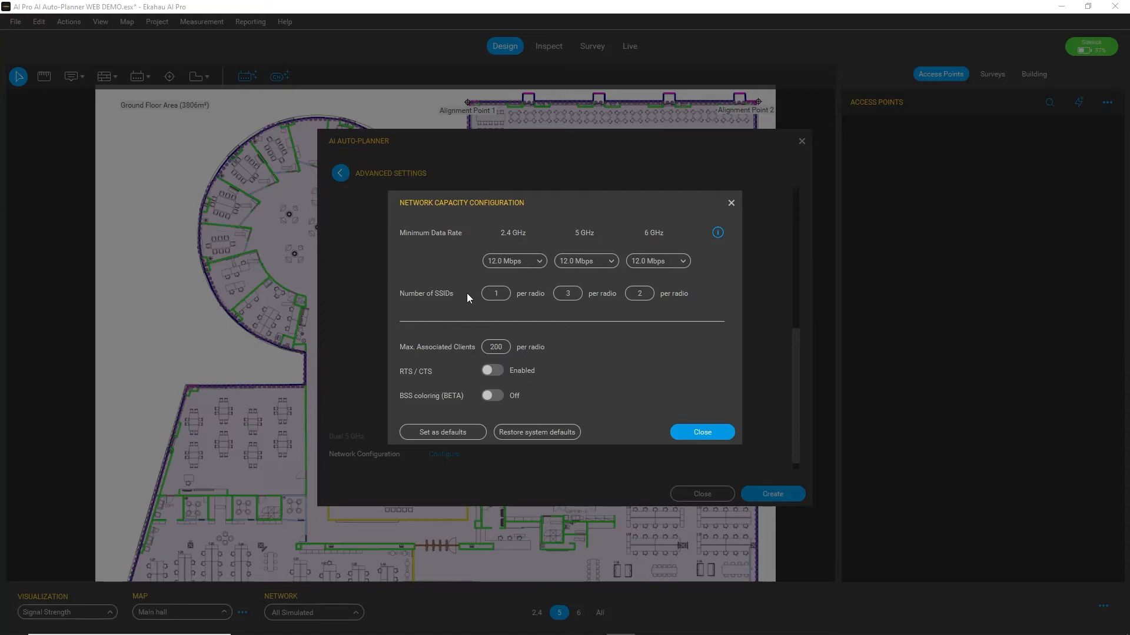
pyautogui.moveTo(460, 299)
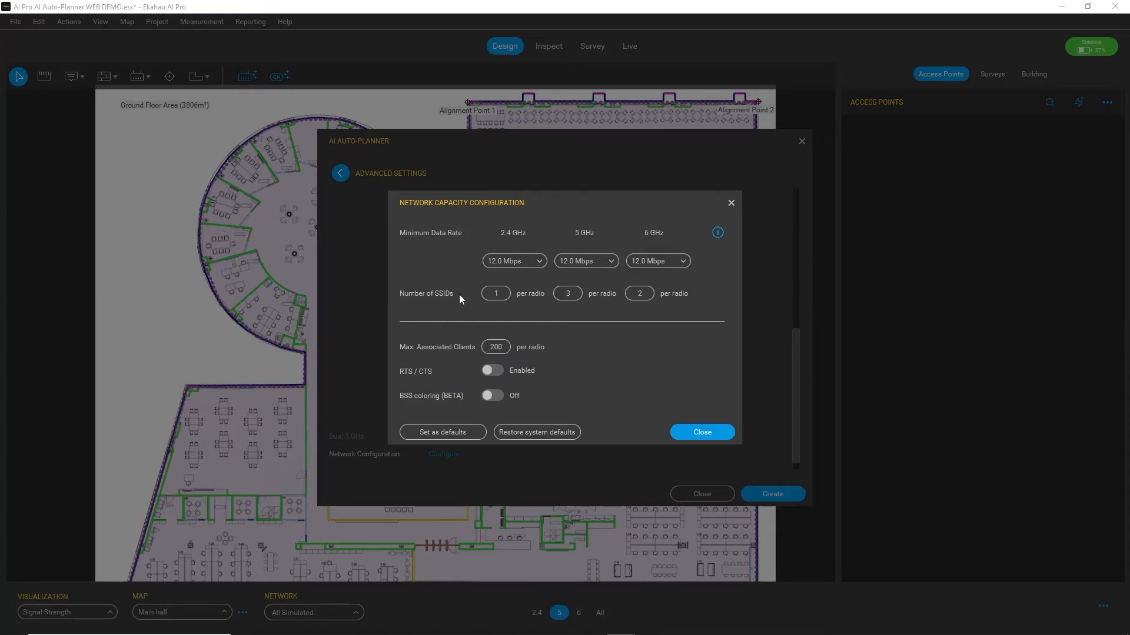
# - Close the Network Capacity Configuration dialog without changes
pyautogui.click(731, 202)
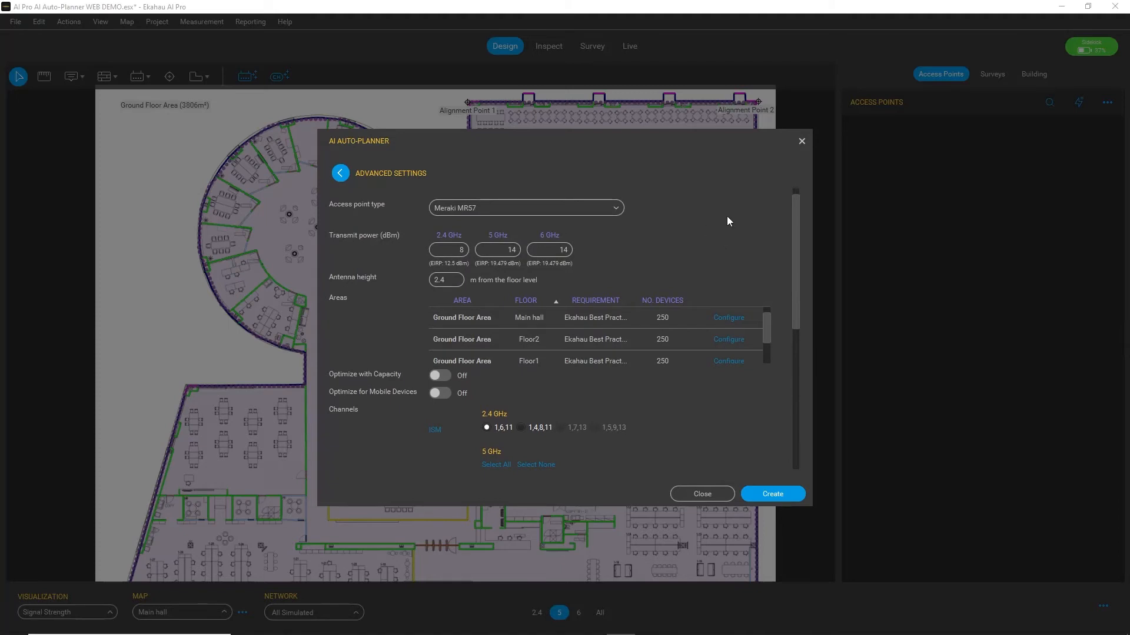
pyautogui.moveTo(798, 219)
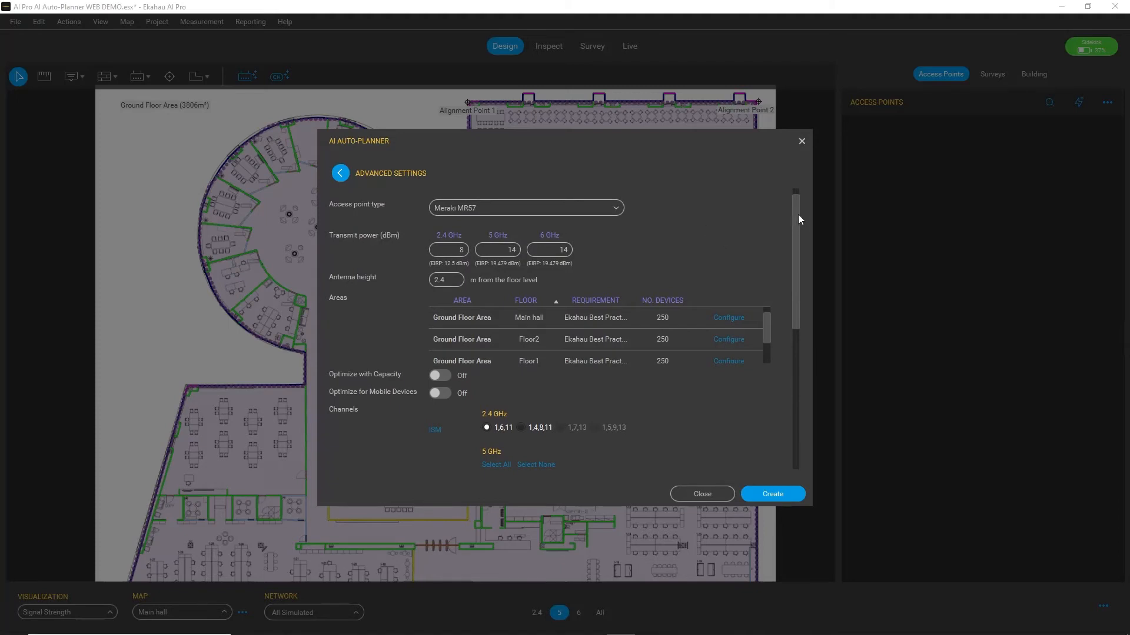
pyautogui.moveTo(772, 494)
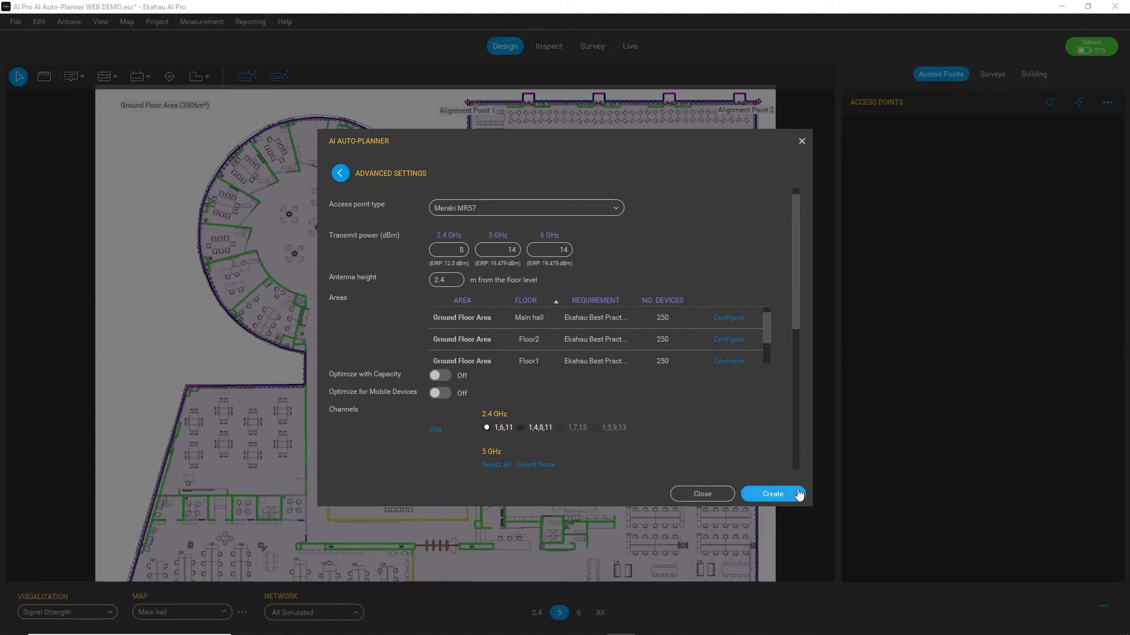
# - Create the plan with the Meraki MR57 settings, prompting the cannot-undo warning
pyautogui.click(772, 493)
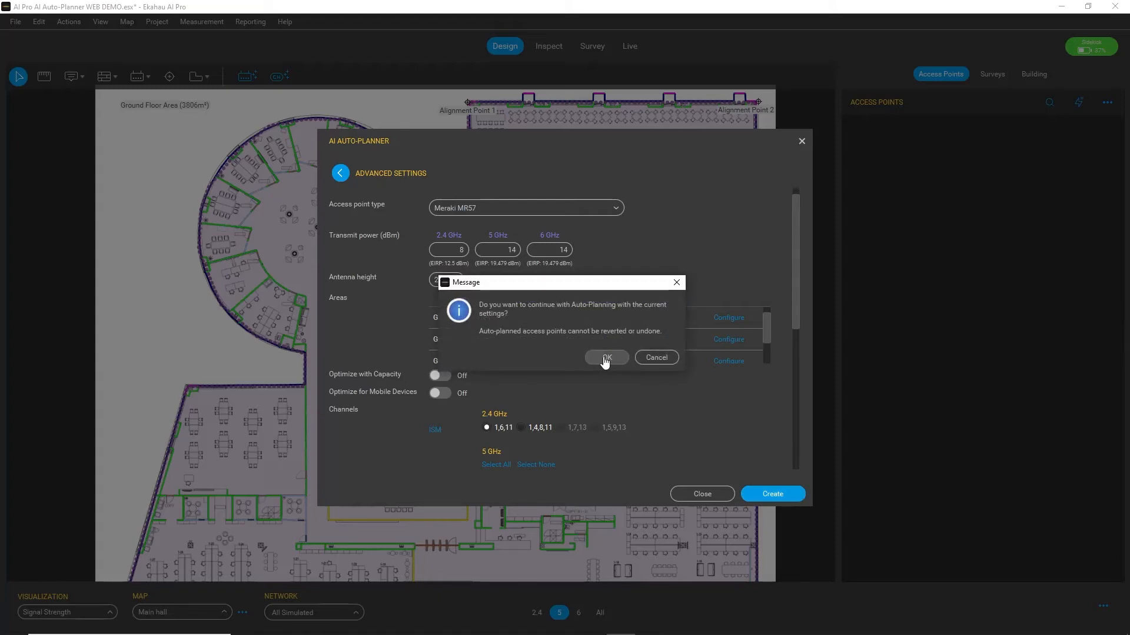
# - Confirm auto-planning so 33 Meraki MR57 APs are placed at about 99% network health
pyautogui.click(606, 358)
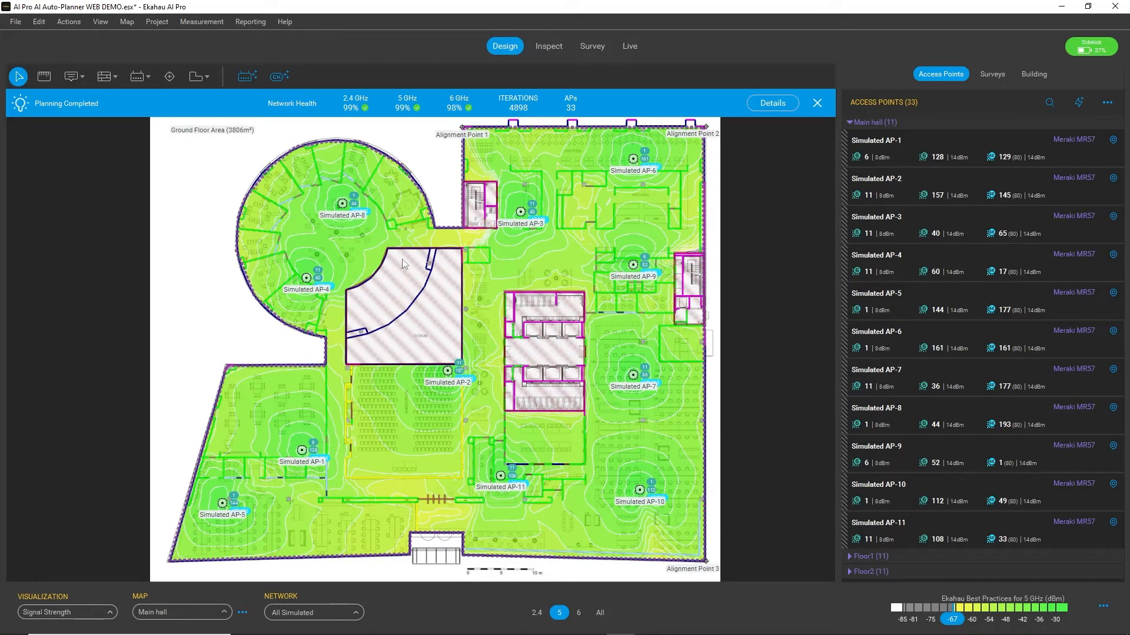
pyautogui.moveTo(326, 233)
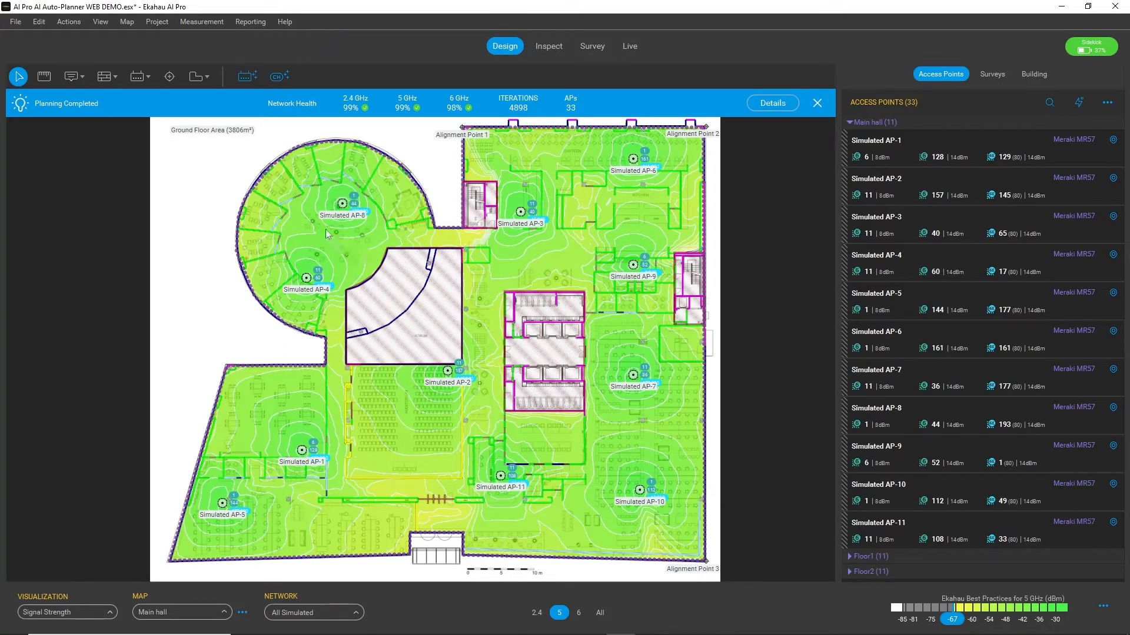
pyautogui.moveTo(333, 171)
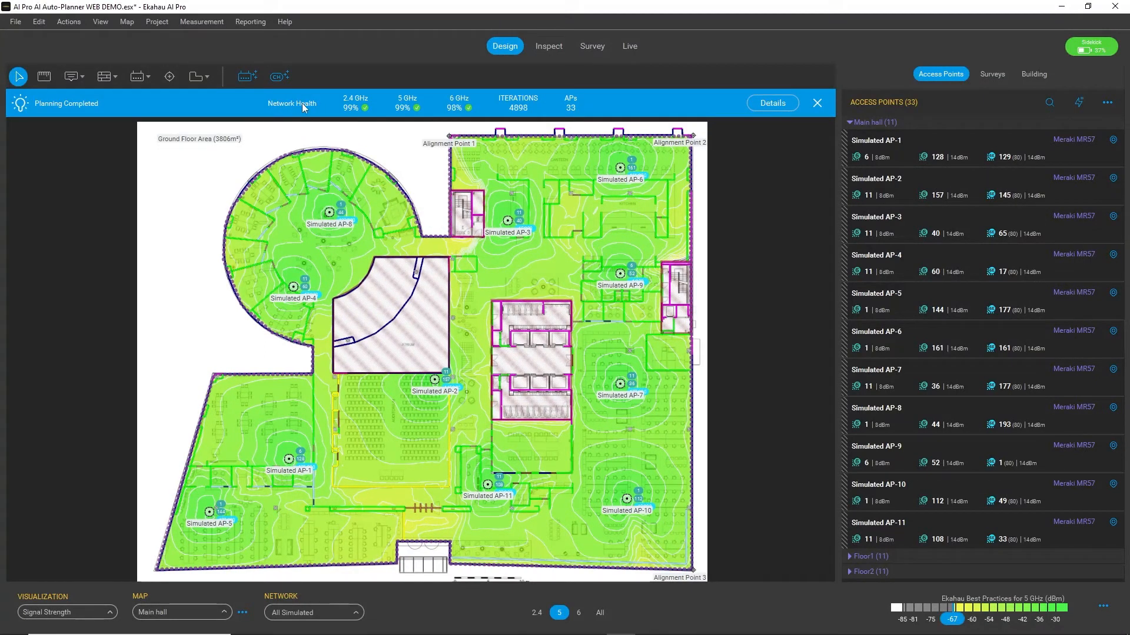
pyautogui.moveTo(328, 108)
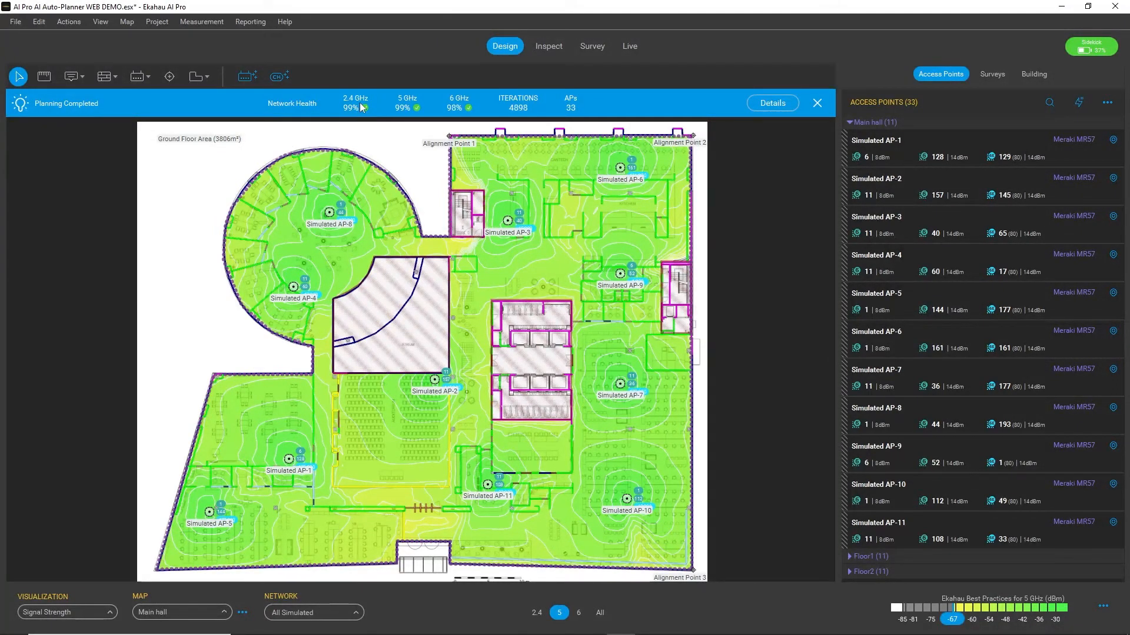
pyautogui.moveTo(404, 112)
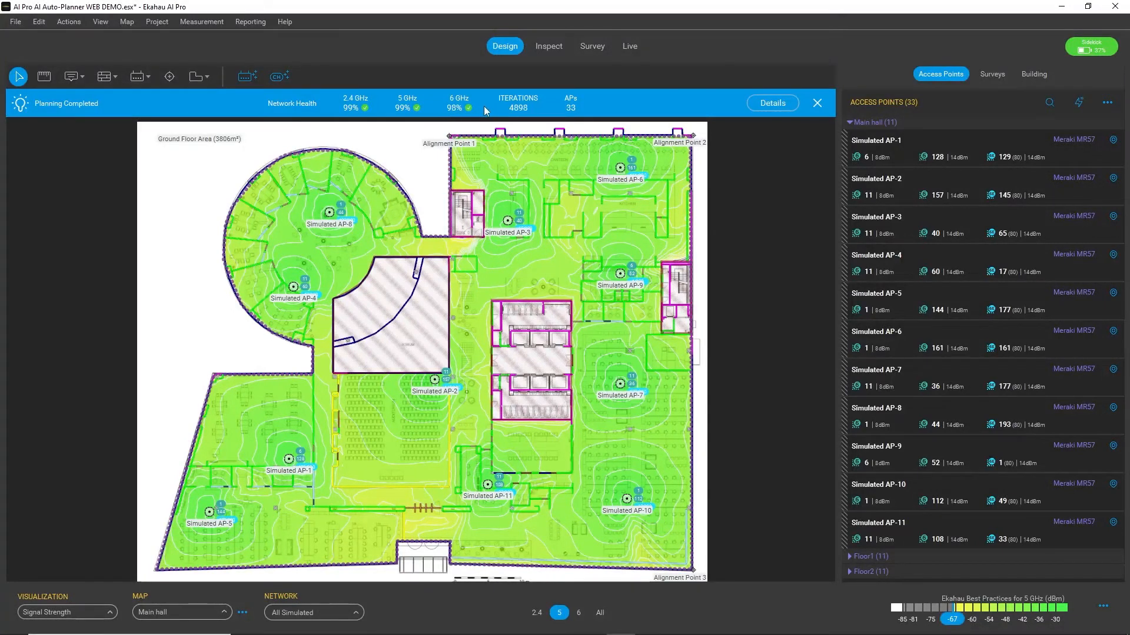
pyautogui.moveTo(493, 114)
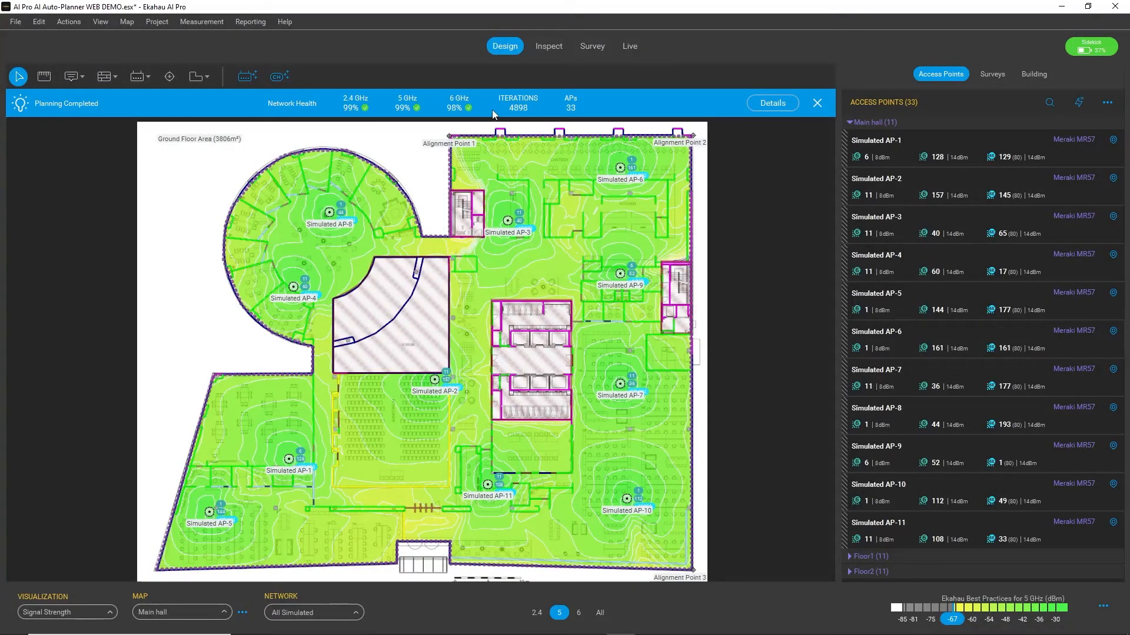
pyautogui.moveTo(540, 109)
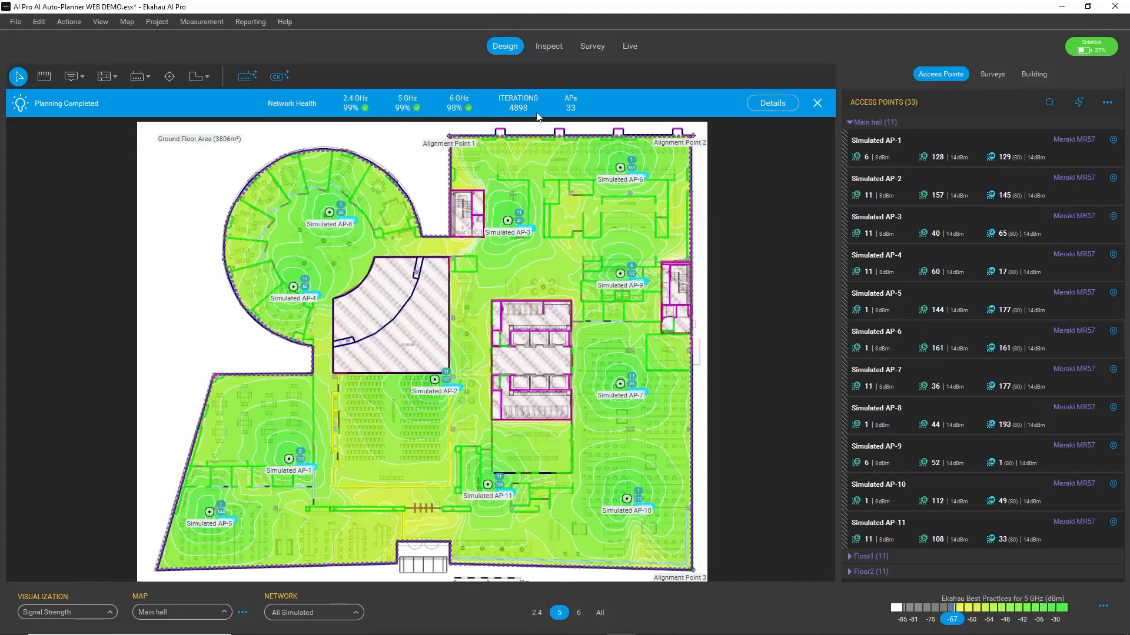
pyautogui.moveTo(547, 184)
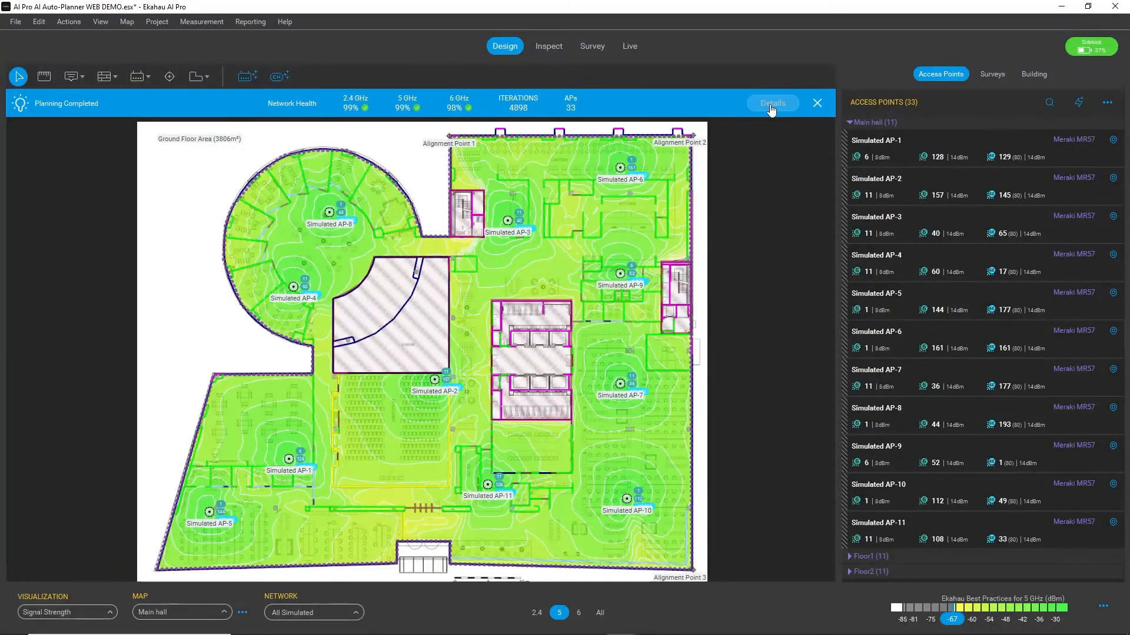
# - Show the per-floor network health details: 98–99% with 11 APs on each floor
pyautogui.click(771, 103)
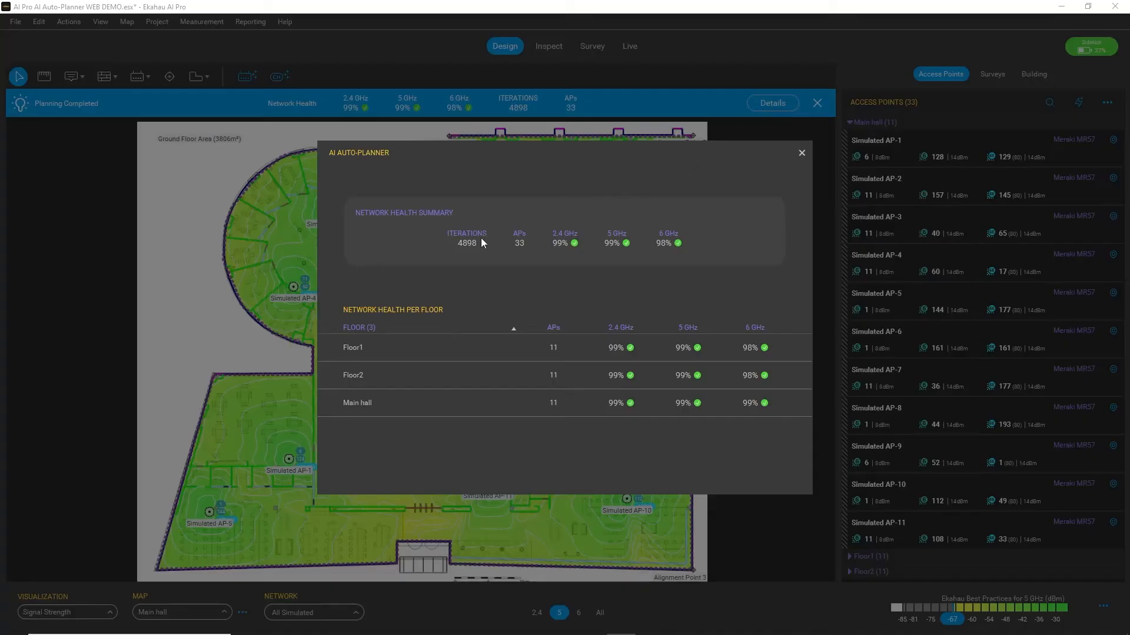
pyautogui.moveTo(432, 278)
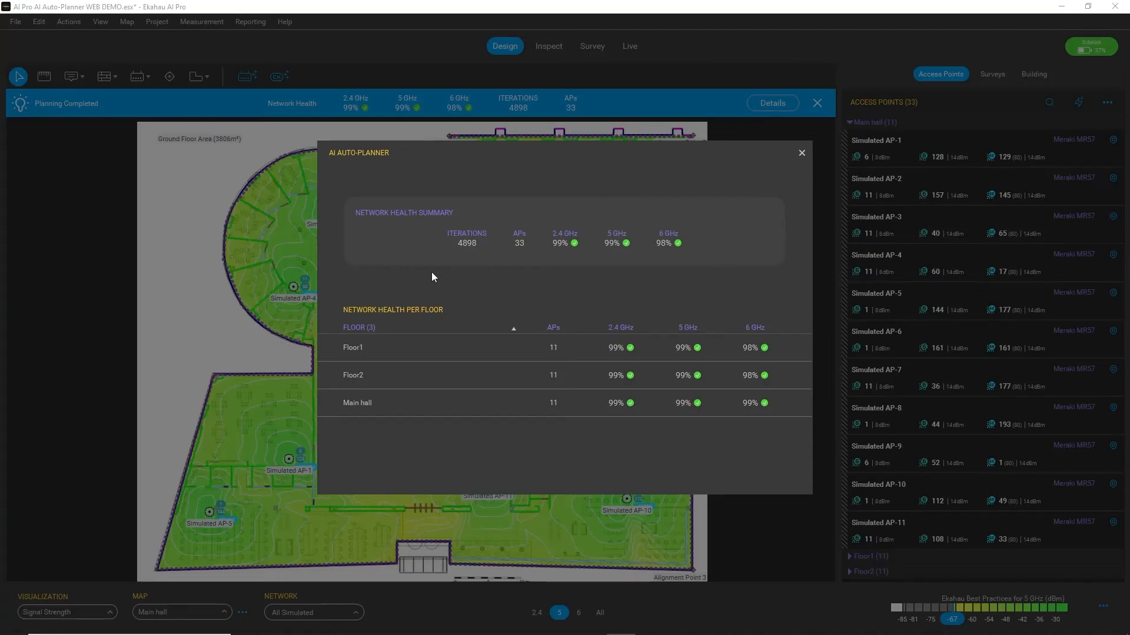
pyautogui.moveTo(418, 353)
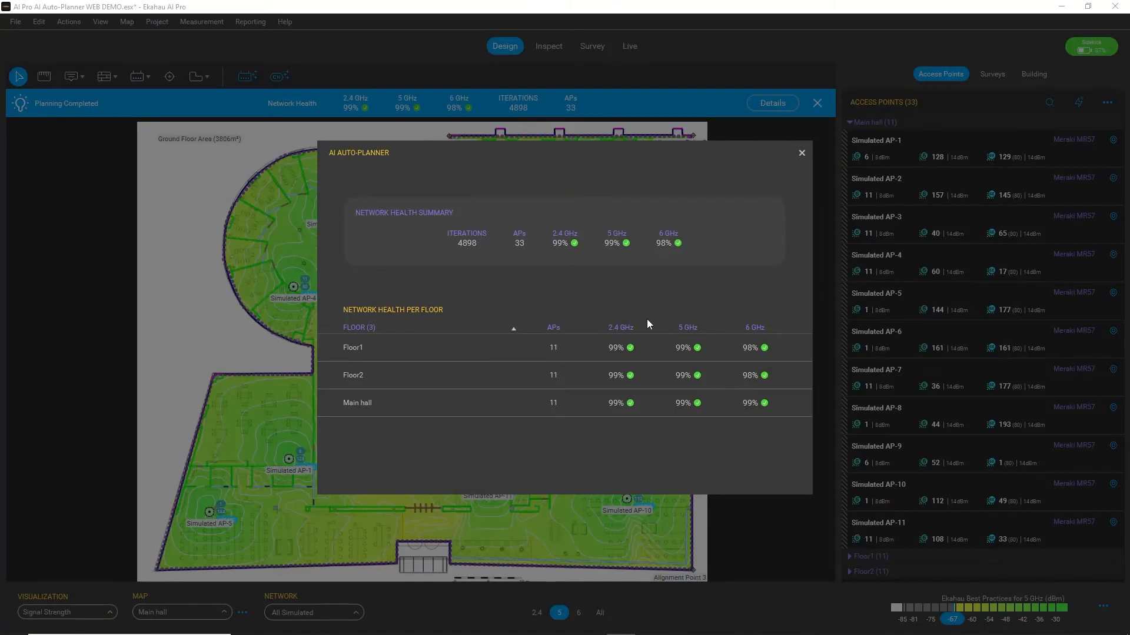
pyautogui.moveTo(776, 201)
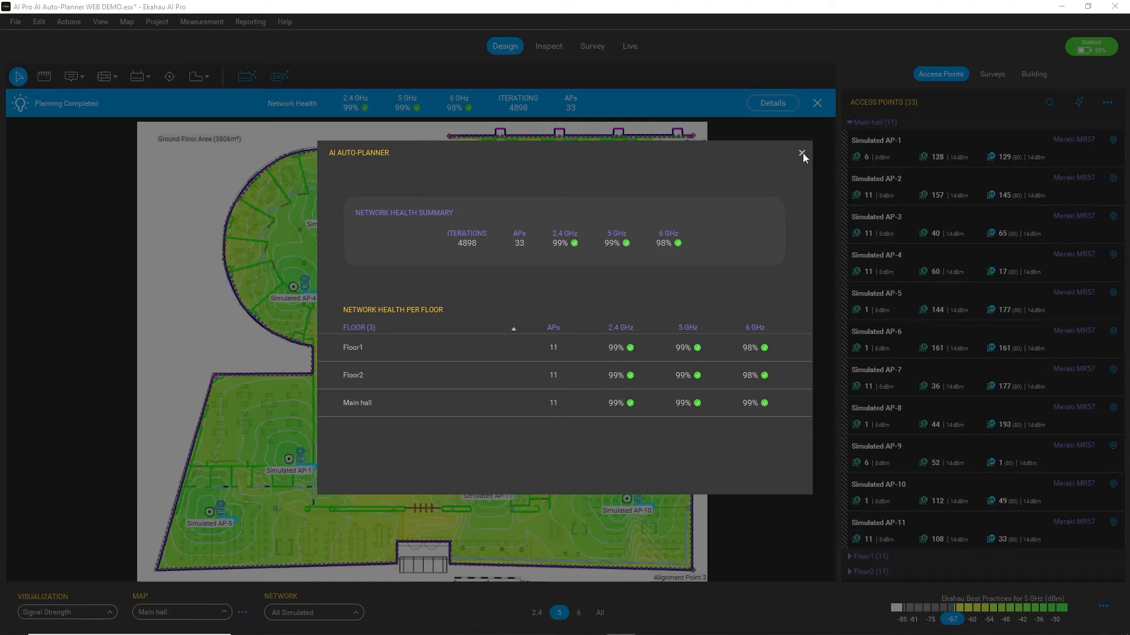
# - Close the per-floor health summary, returning to the Main hall coverage heatmap
pyautogui.click(800, 153)
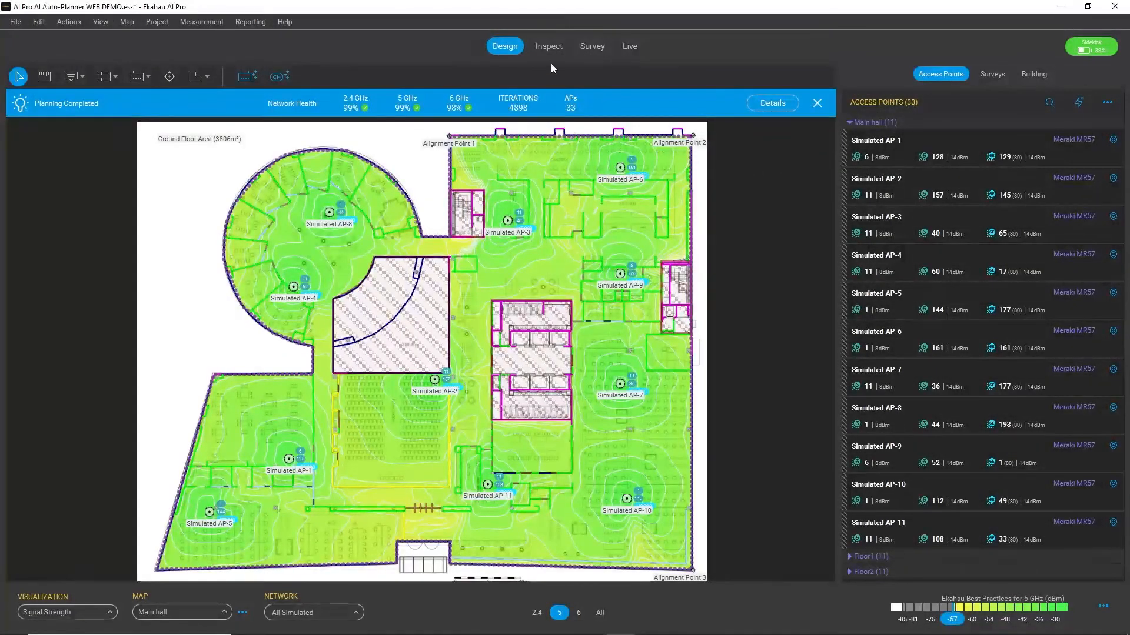
# - Switch to Inspect mode showing 99–100% pass rates and the Ground Floor 5 GHz histogram
pyautogui.click(548, 46)
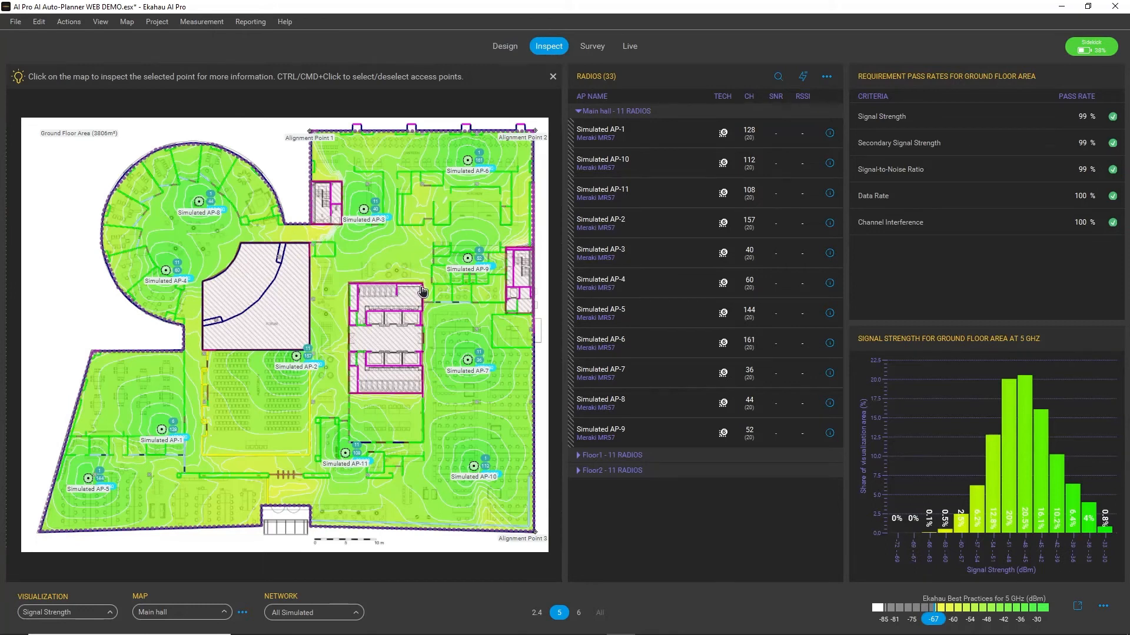
pyautogui.moveTo(553, 582)
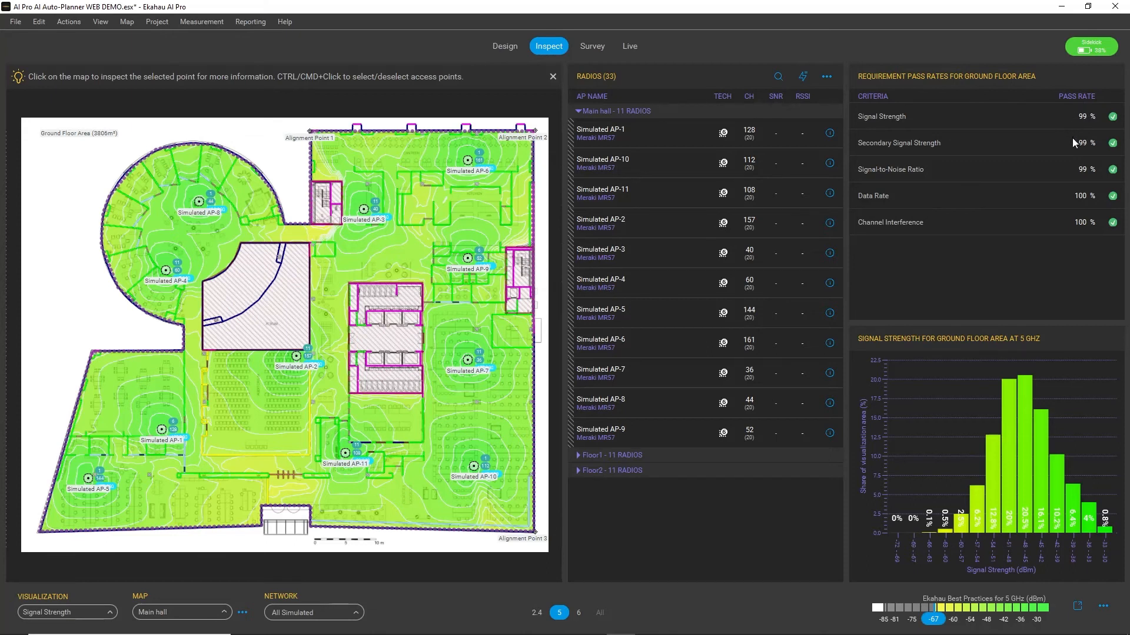
pyautogui.moveTo(965, 136)
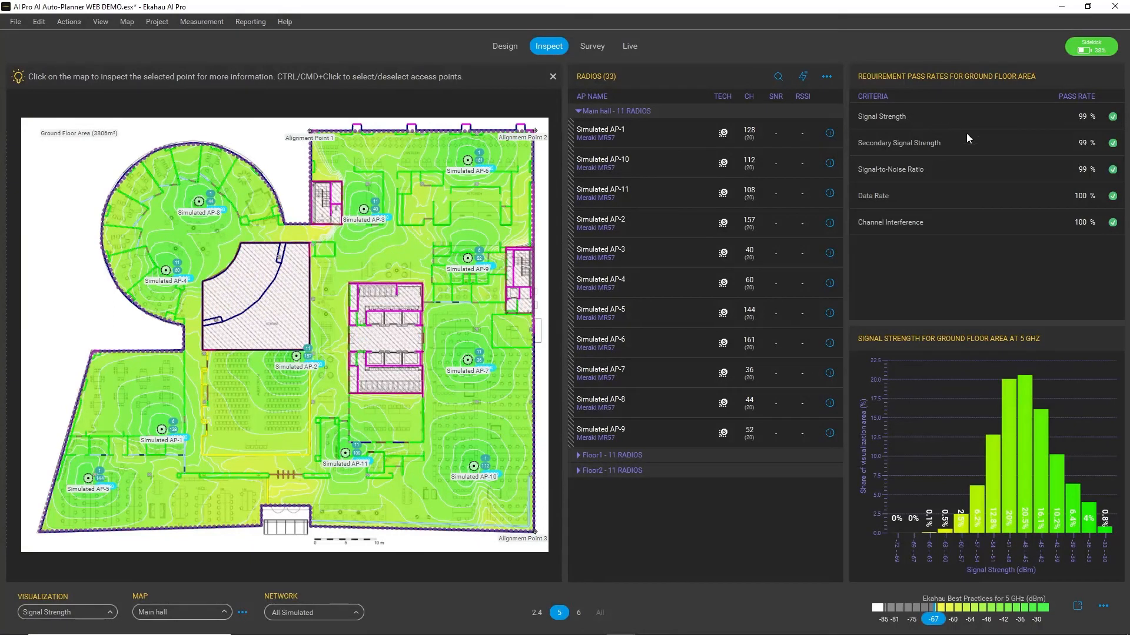
pyautogui.moveTo(950, 175)
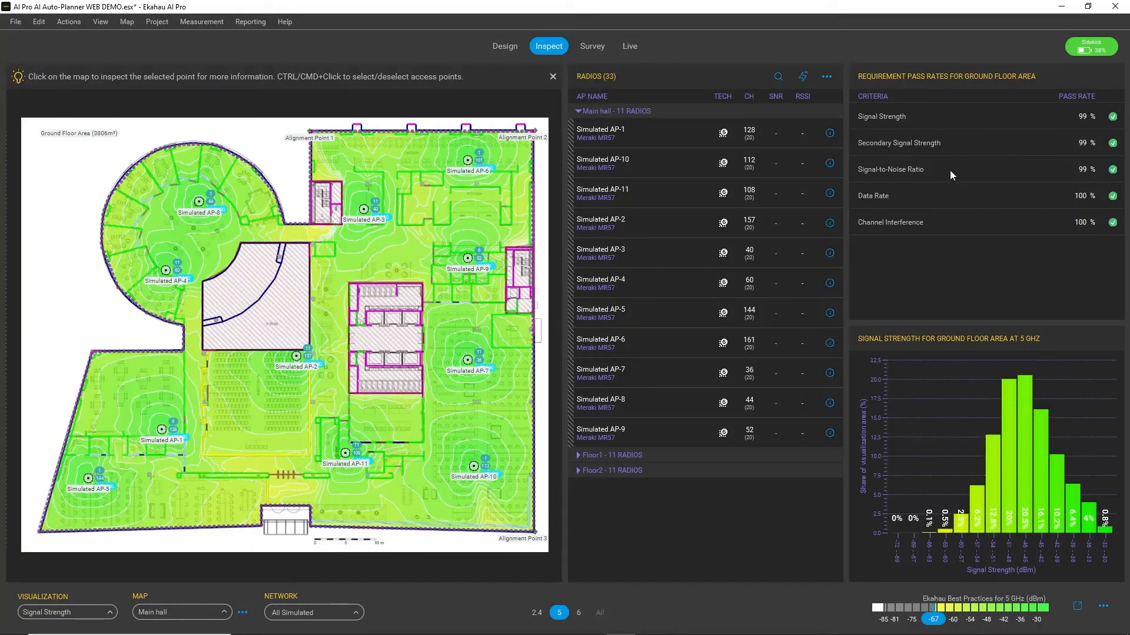
pyautogui.moveTo(952, 230)
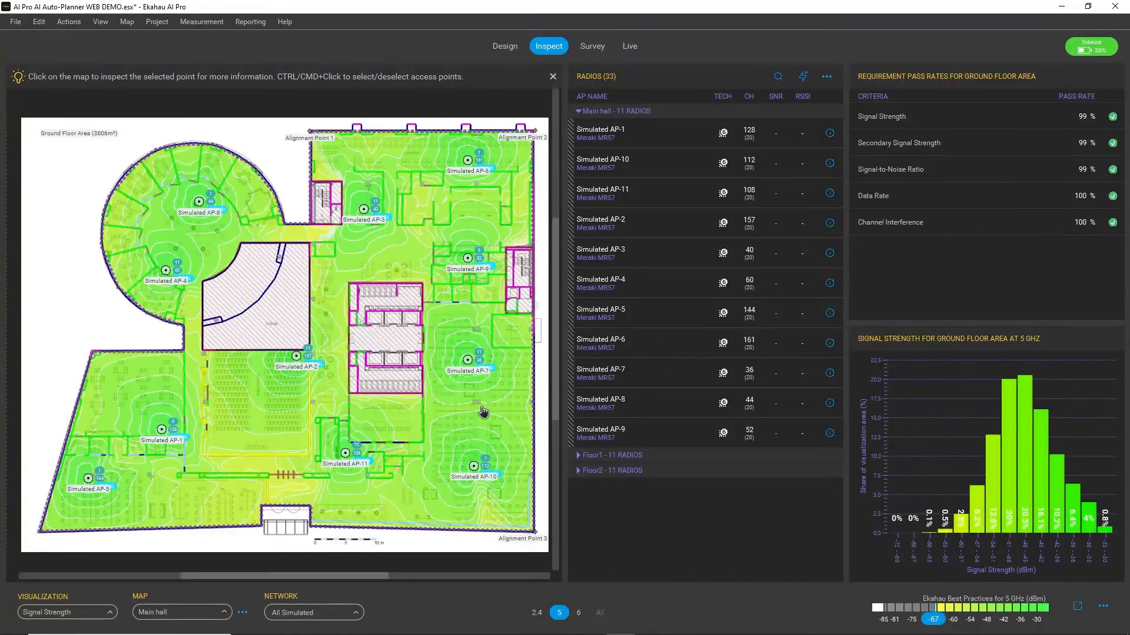
pyautogui.moveTo(438, 483)
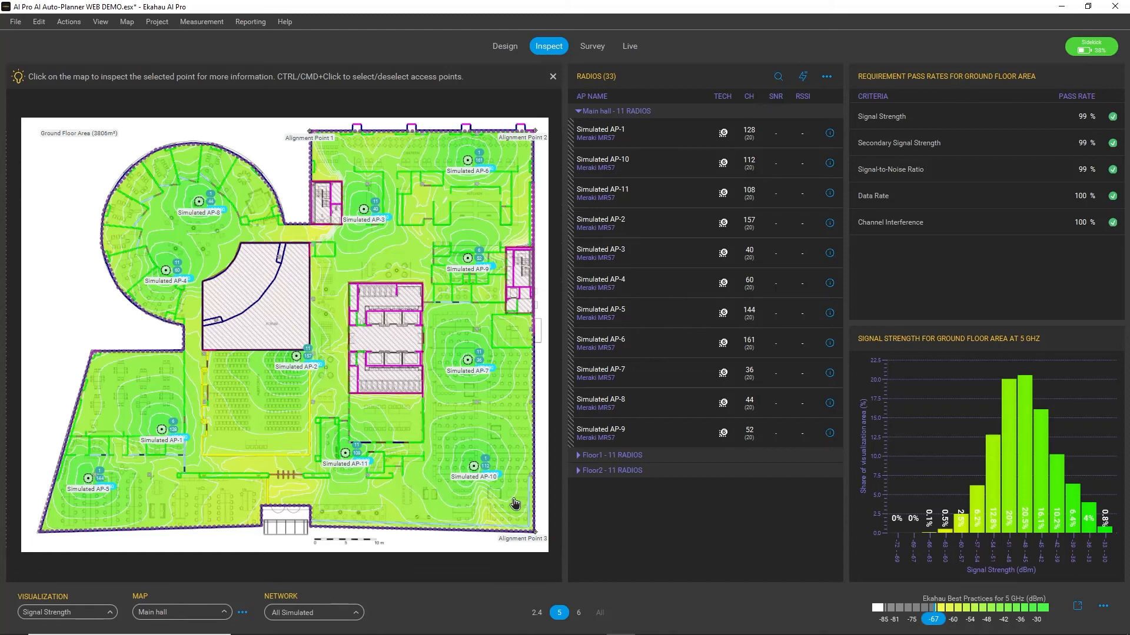
pyautogui.moveTo(522, 505)
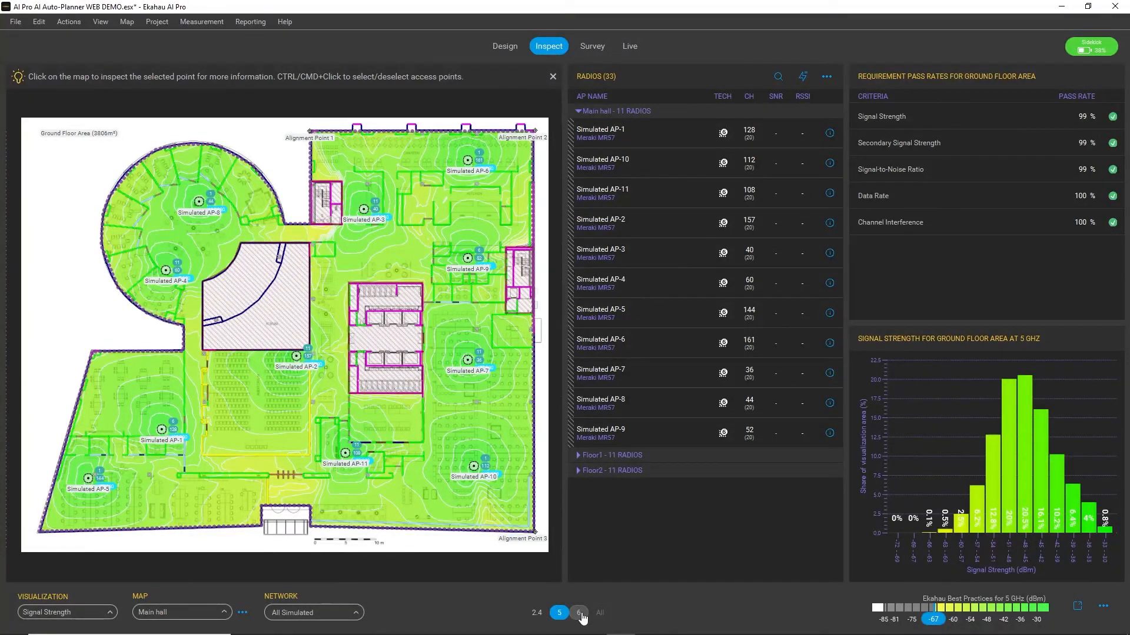
# - Show the 2.4 GHz band results with channels 1, 6 and 11
pyautogui.click(579, 613)
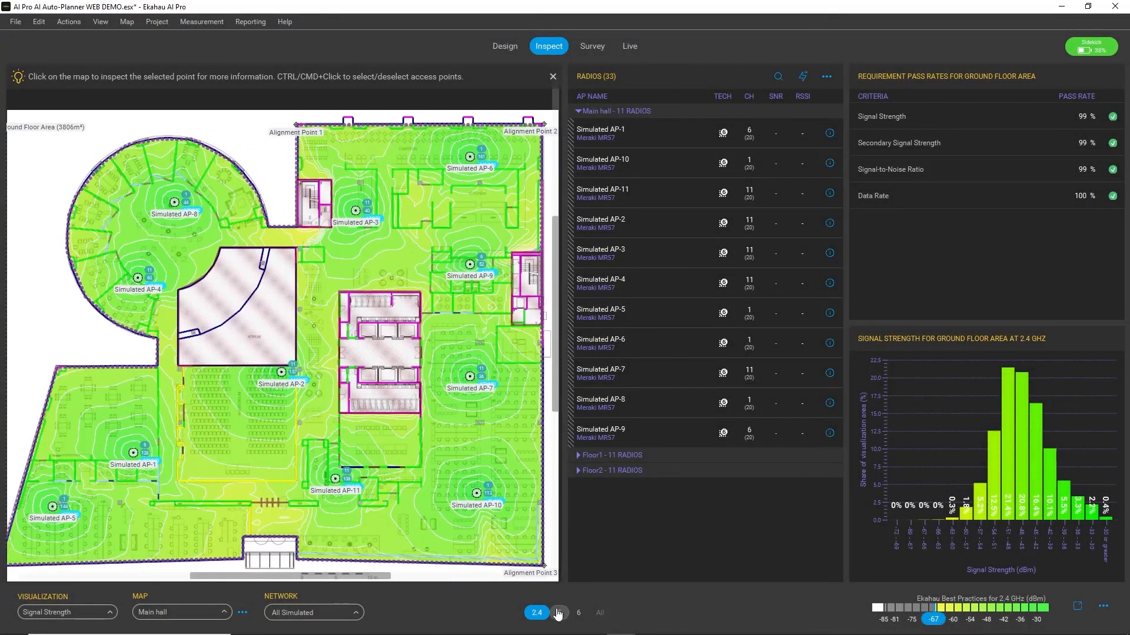
# - Return to the 5 GHz band, then to Design mode listing all 33 planned APs
pyautogui.click(557, 612)
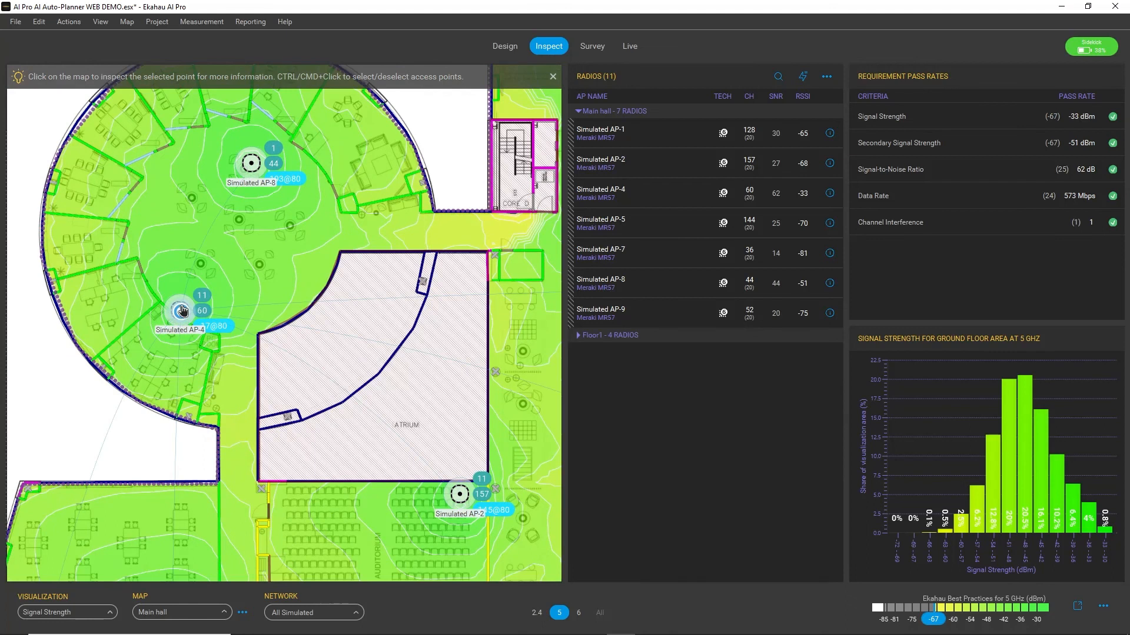
pyautogui.click(505, 46)
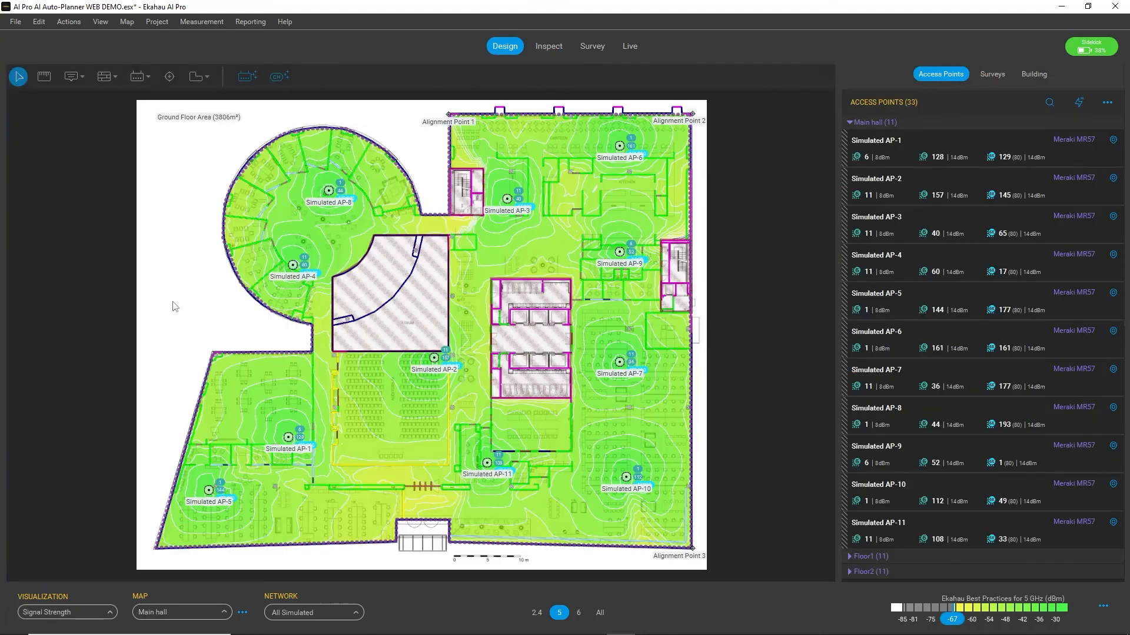